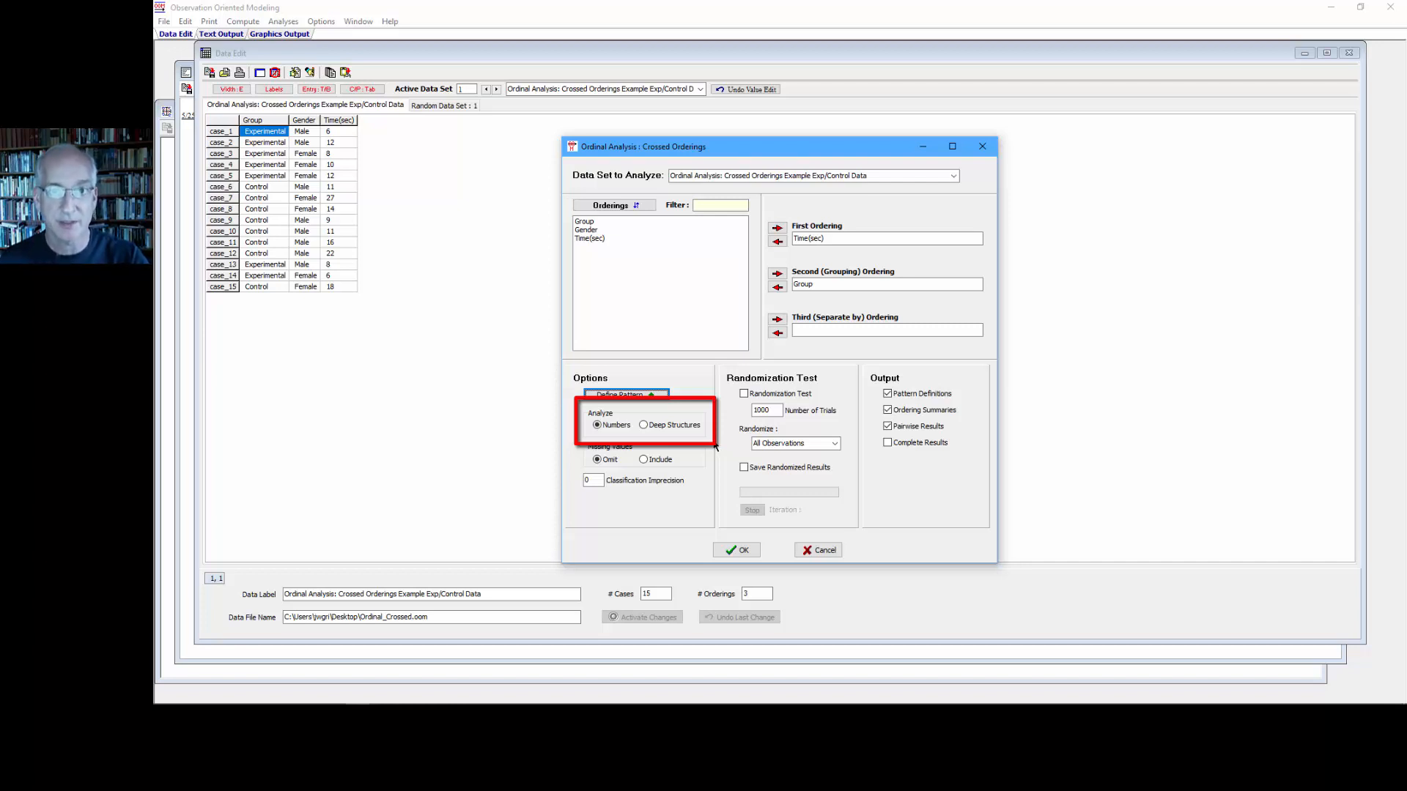
pyautogui.moveTo(338, 236)
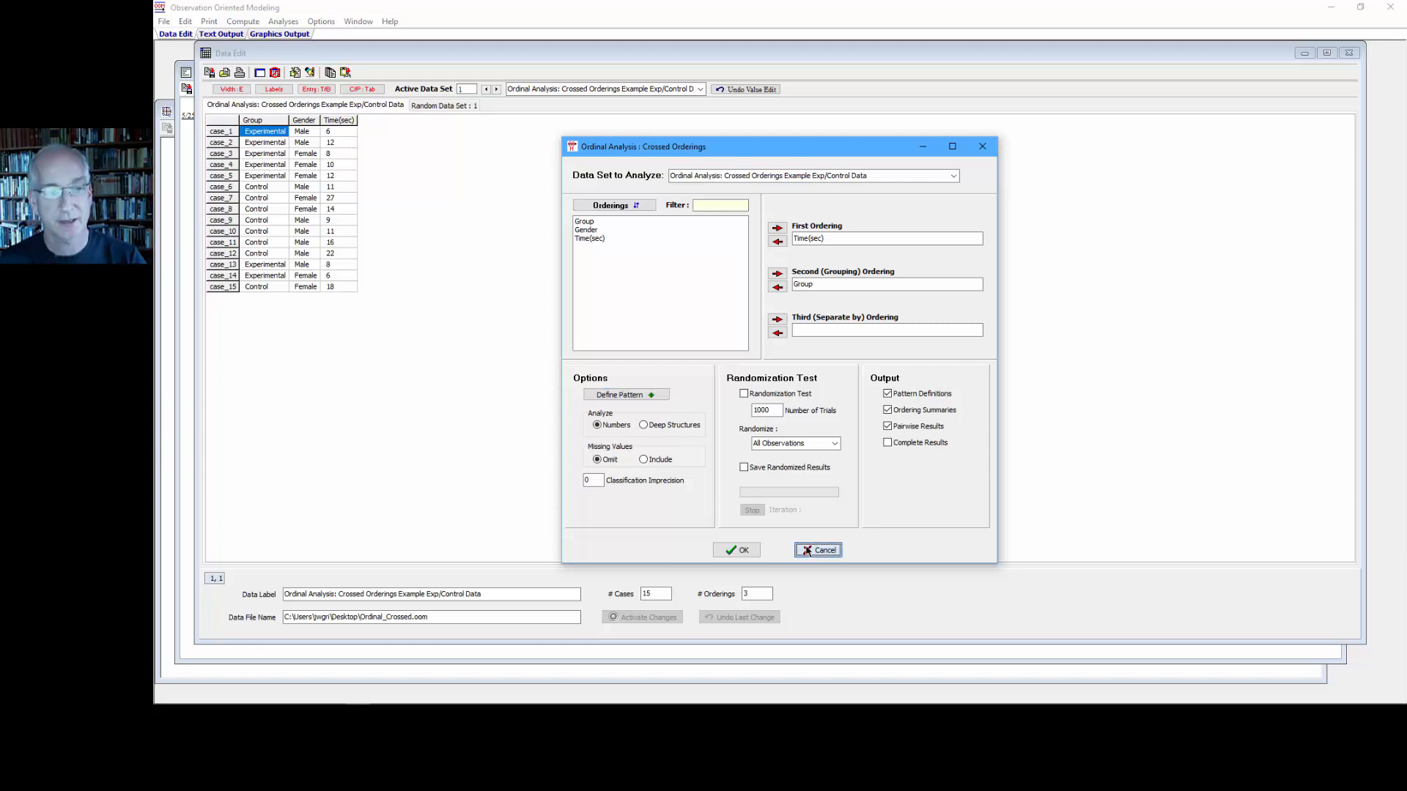
# - Cancel the Crossed Orderings setup and show the Time(sec) units 1 through 27 in Define Orderings
pyautogui.click(816, 549)
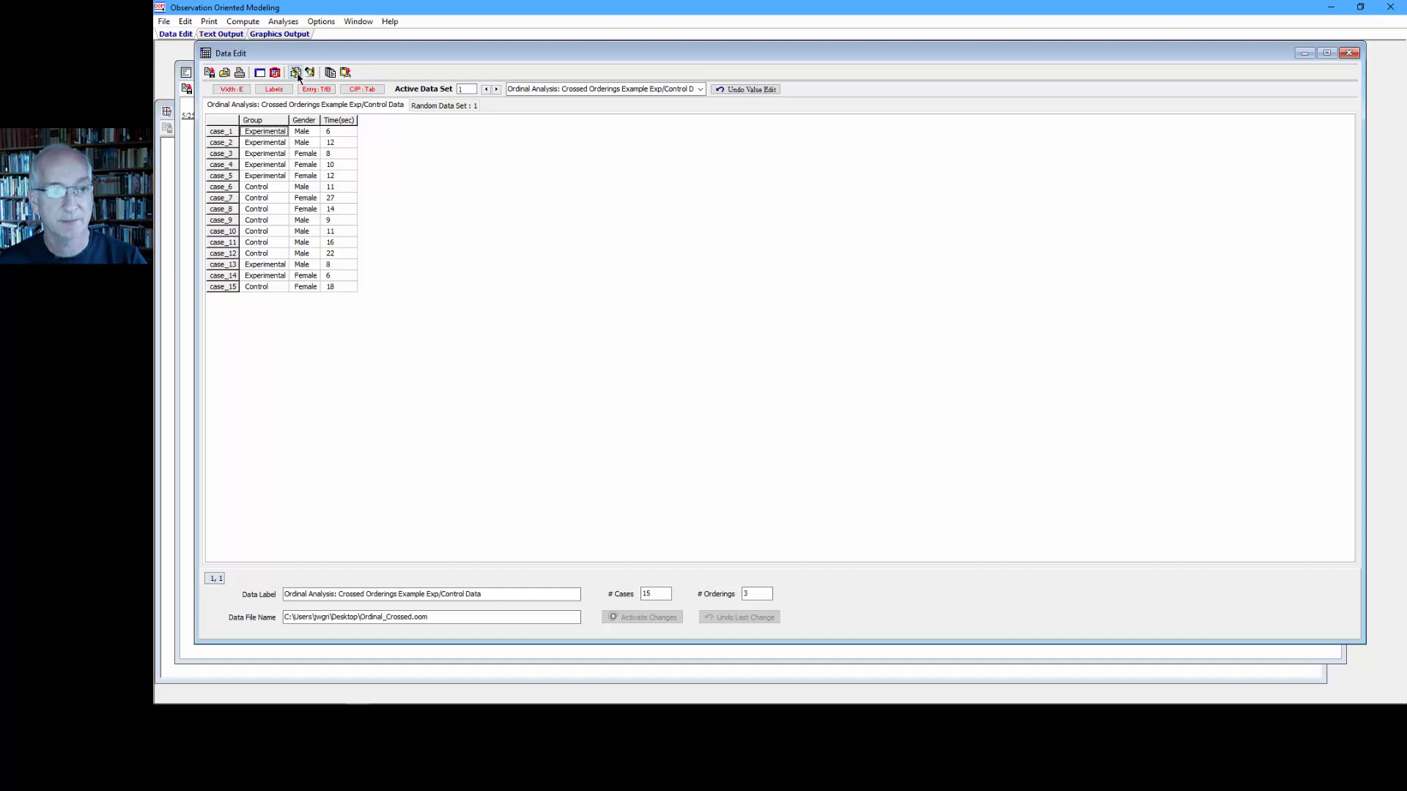
pyautogui.click(297, 73)
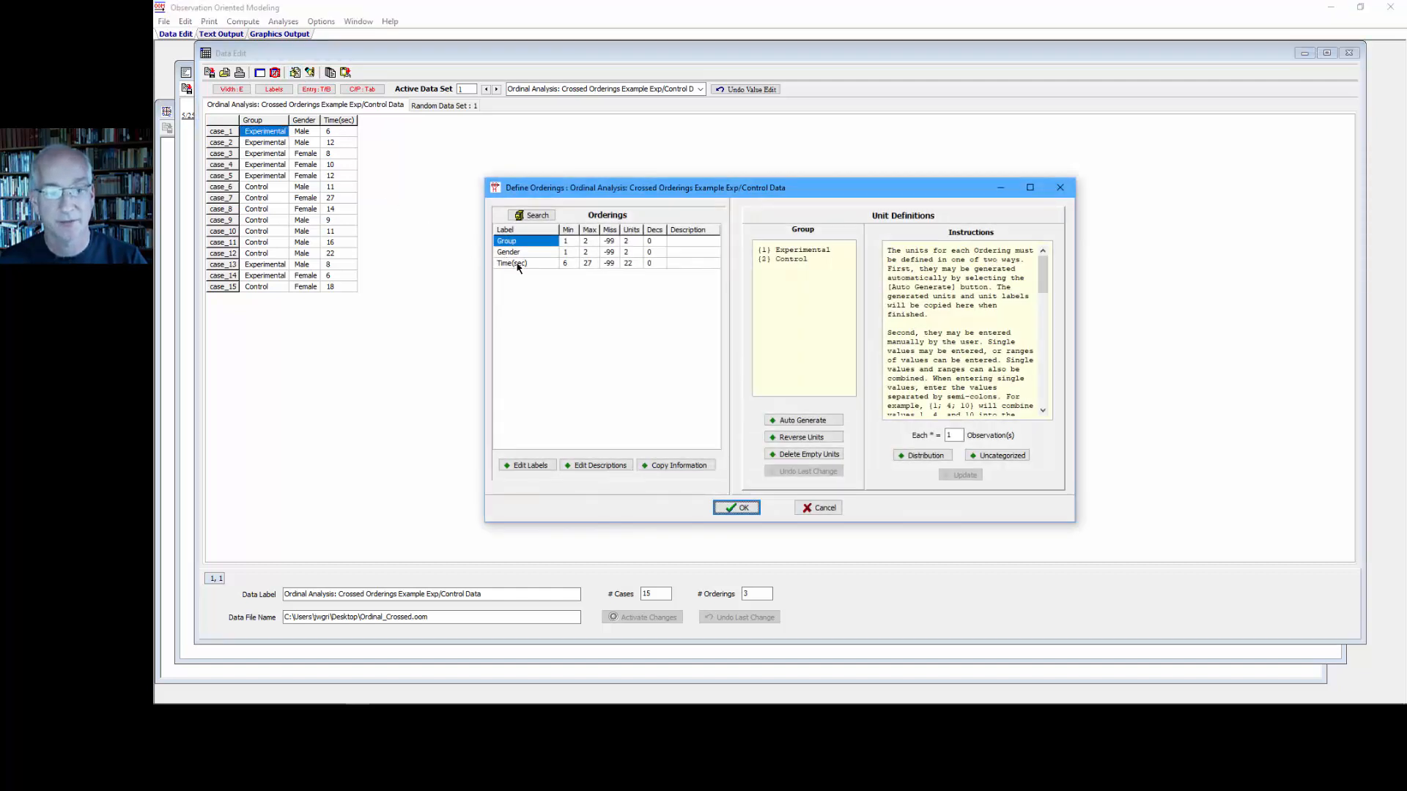
pyautogui.click(513, 262)
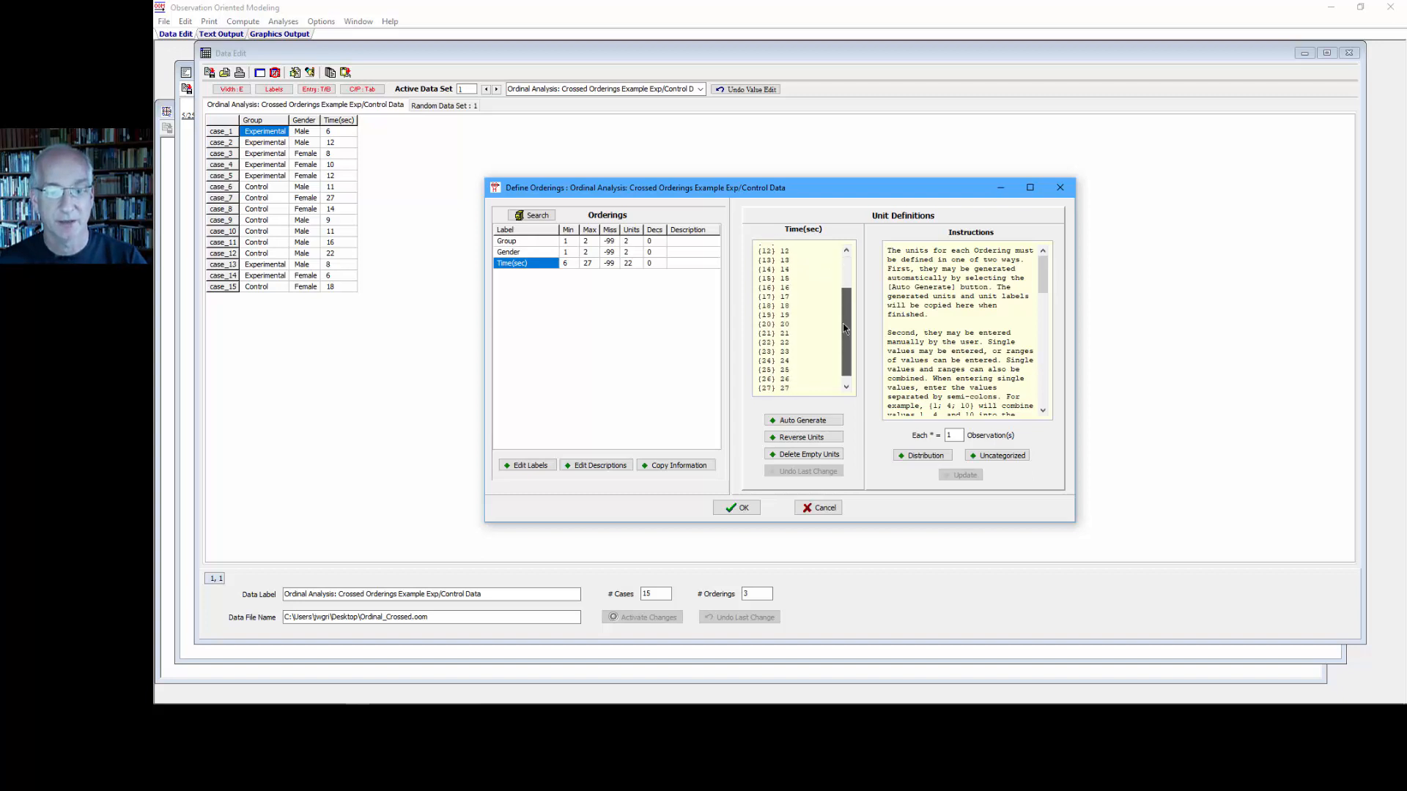
pyautogui.scroll(-3)
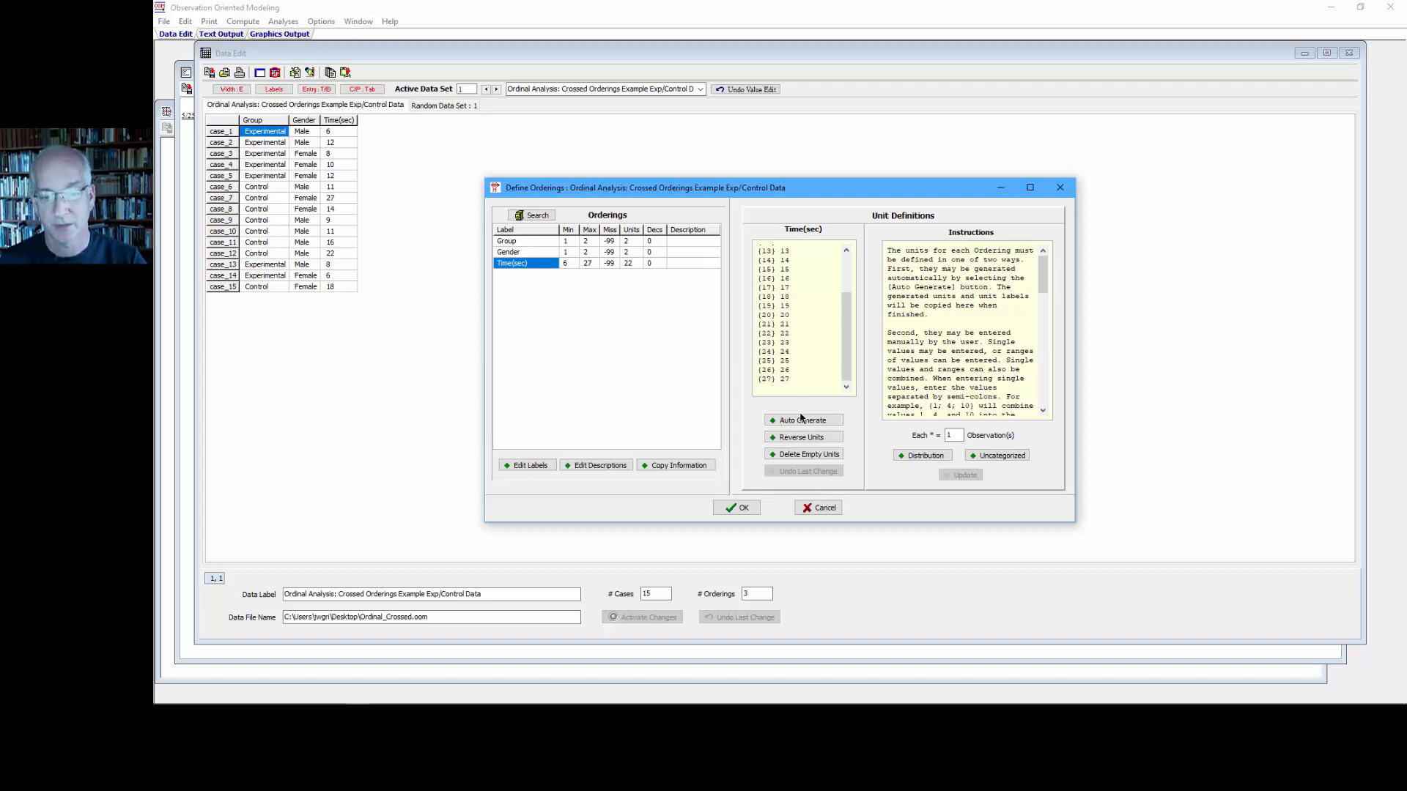
# - Auto-generate two Time(sec) units labelled Low and High, update the distribution and apply them
pyautogui.click(801, 420)
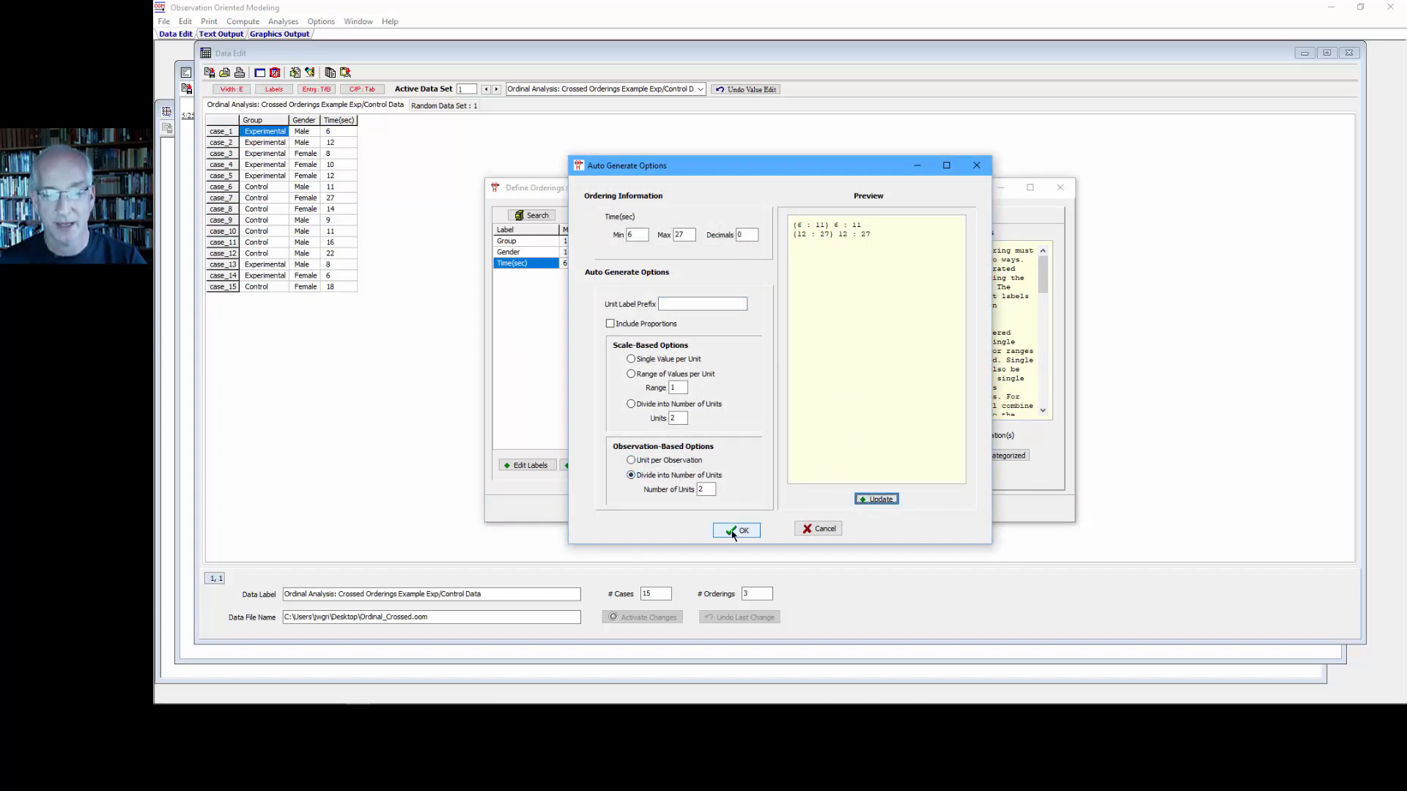
pyautogui.click(735, 529)
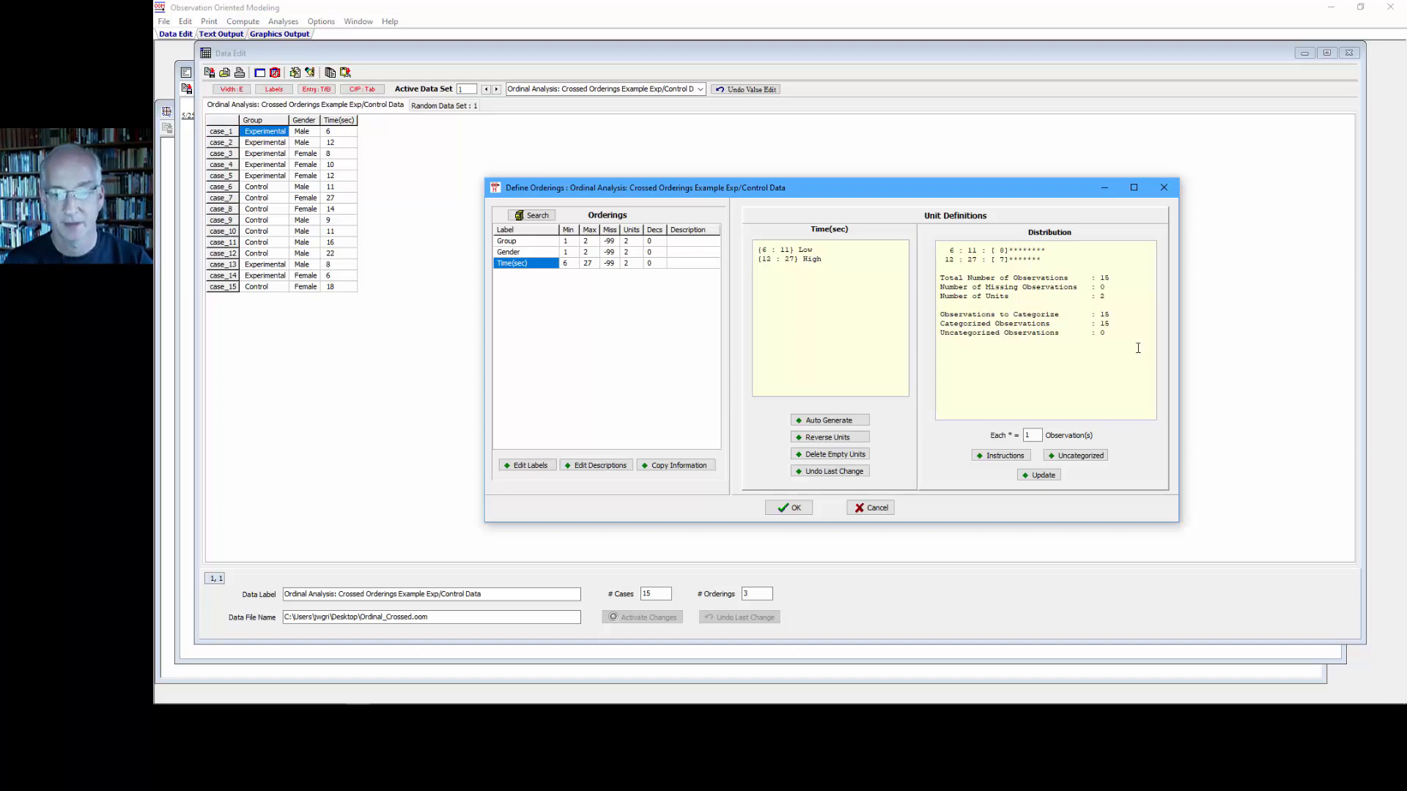
pyautogui.click(1039, 475)
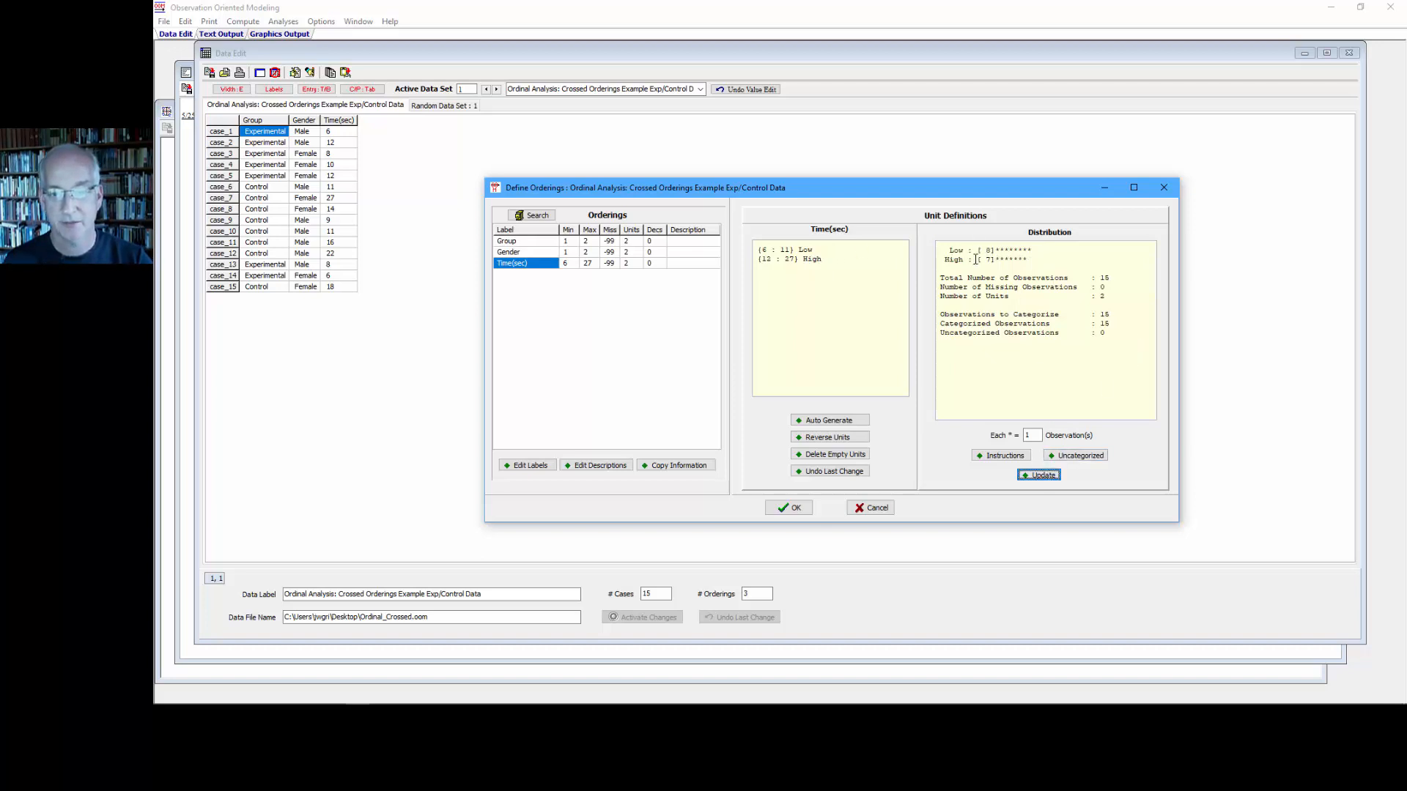
pyautogui.click(788, 507)
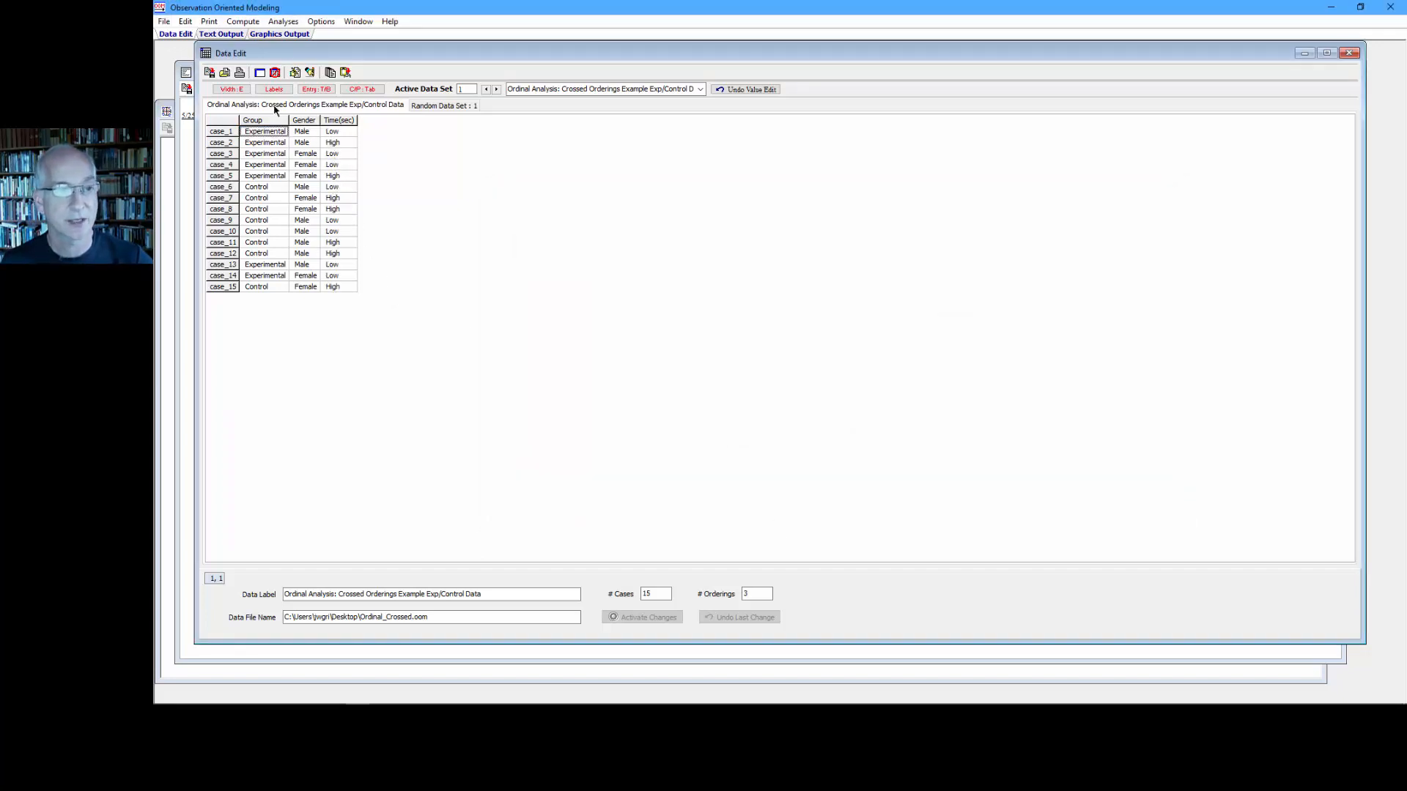
# - Compare the data grid as numeric values and as Low/High labels, ending on numbers
pyautogui.click(274, 90)
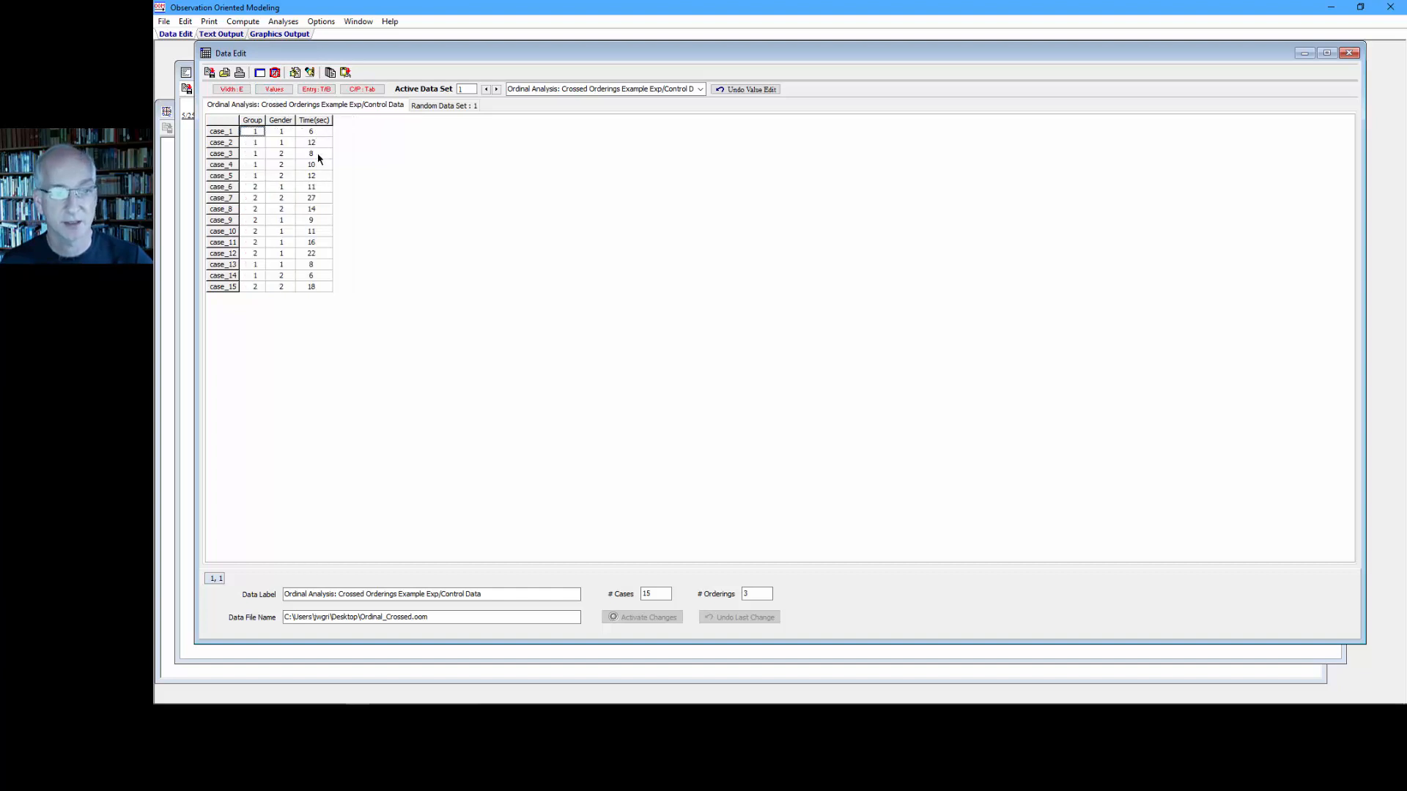
pyautogui.moveTo(326, 153)
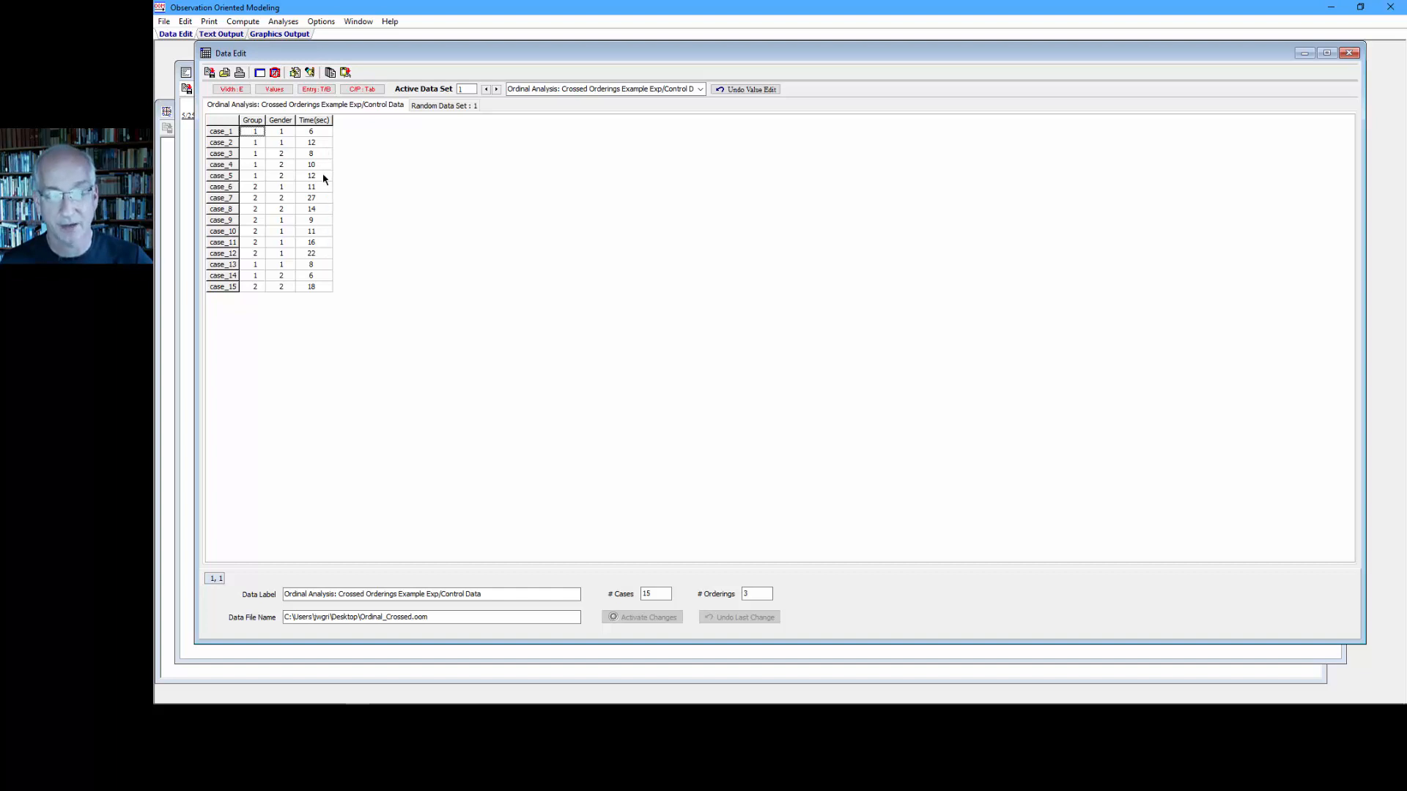
pyautogui.click(274, 89)
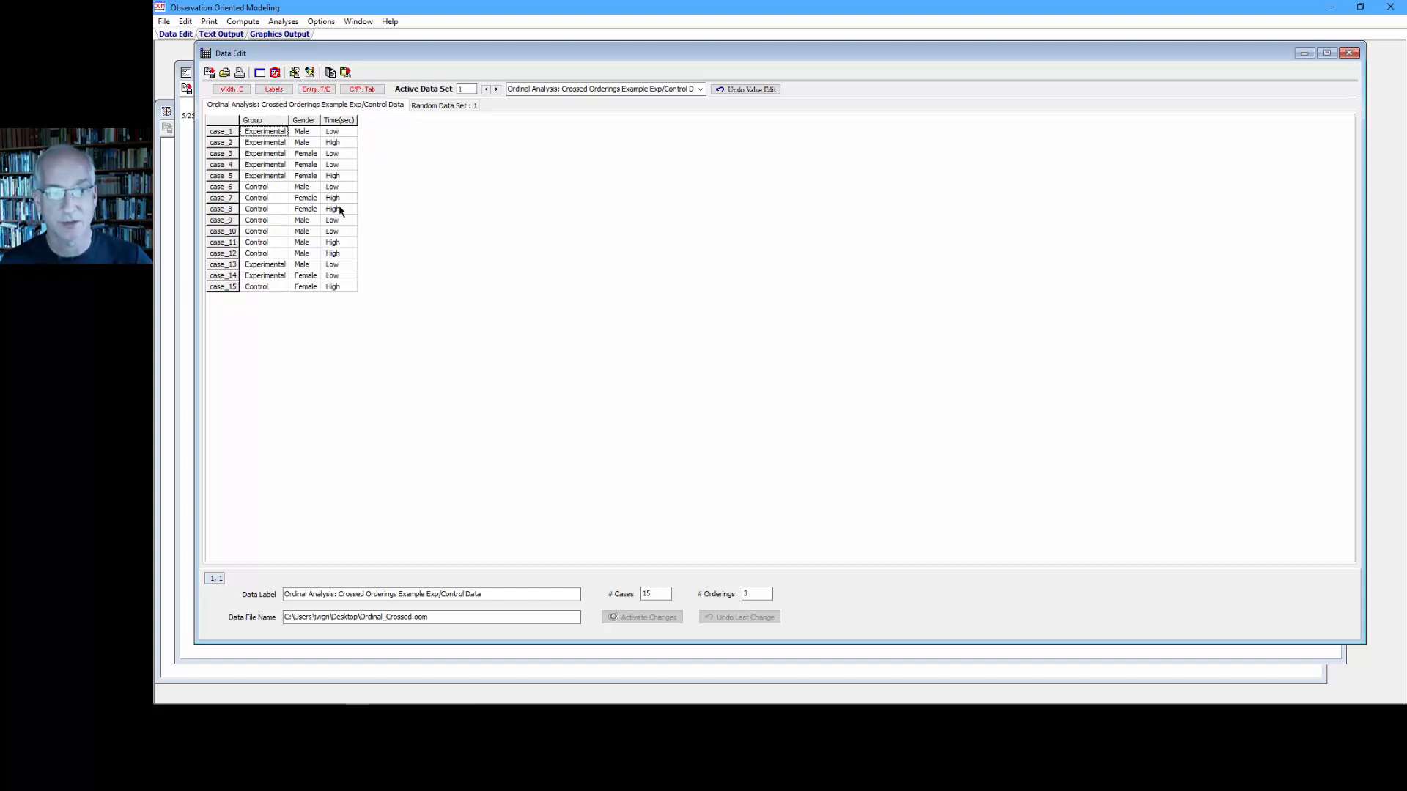
pyautogui.click(273, 89)
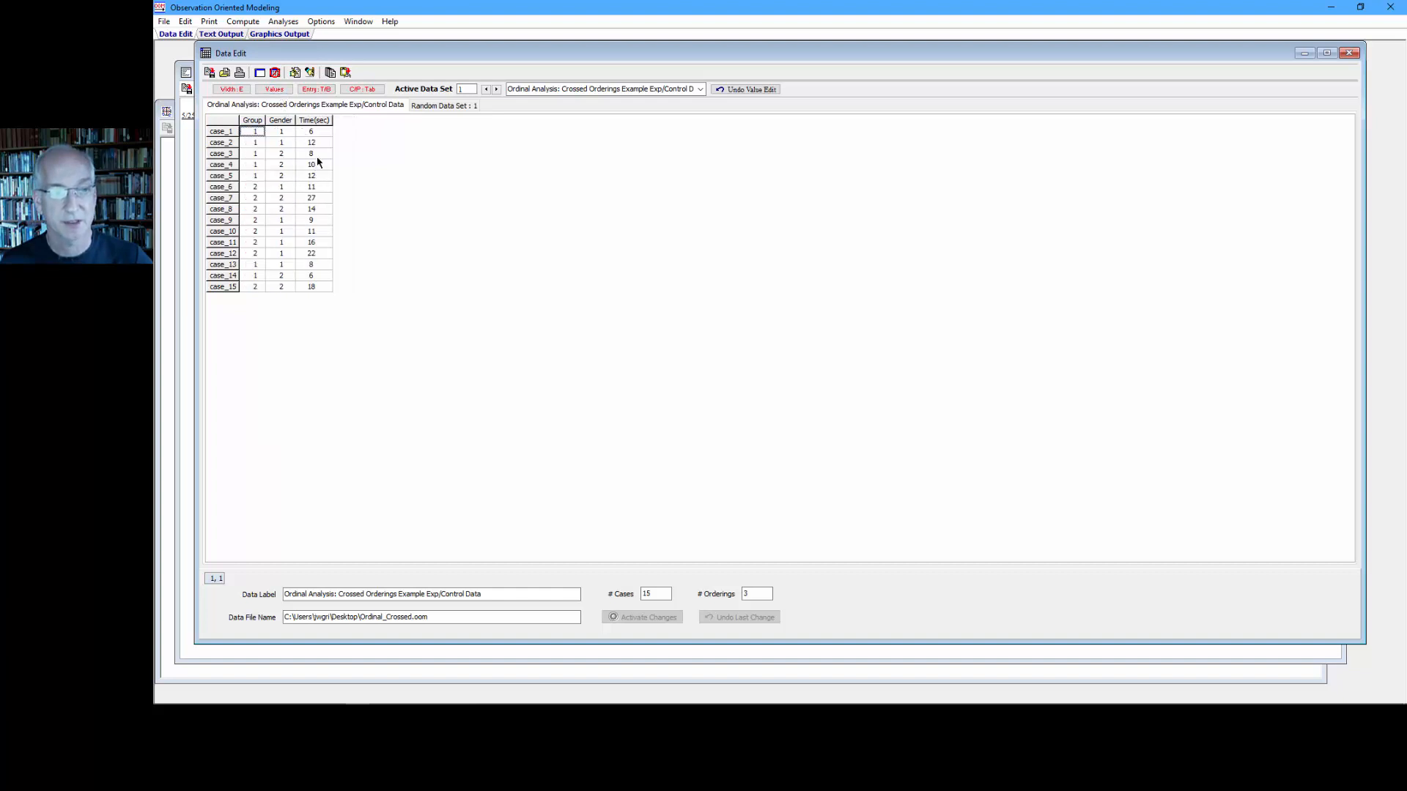
# - Run Crossed Orderings of Time(sec) by Group on Numbers with Experimental lower than Control
pyautogui.click(283, 21)
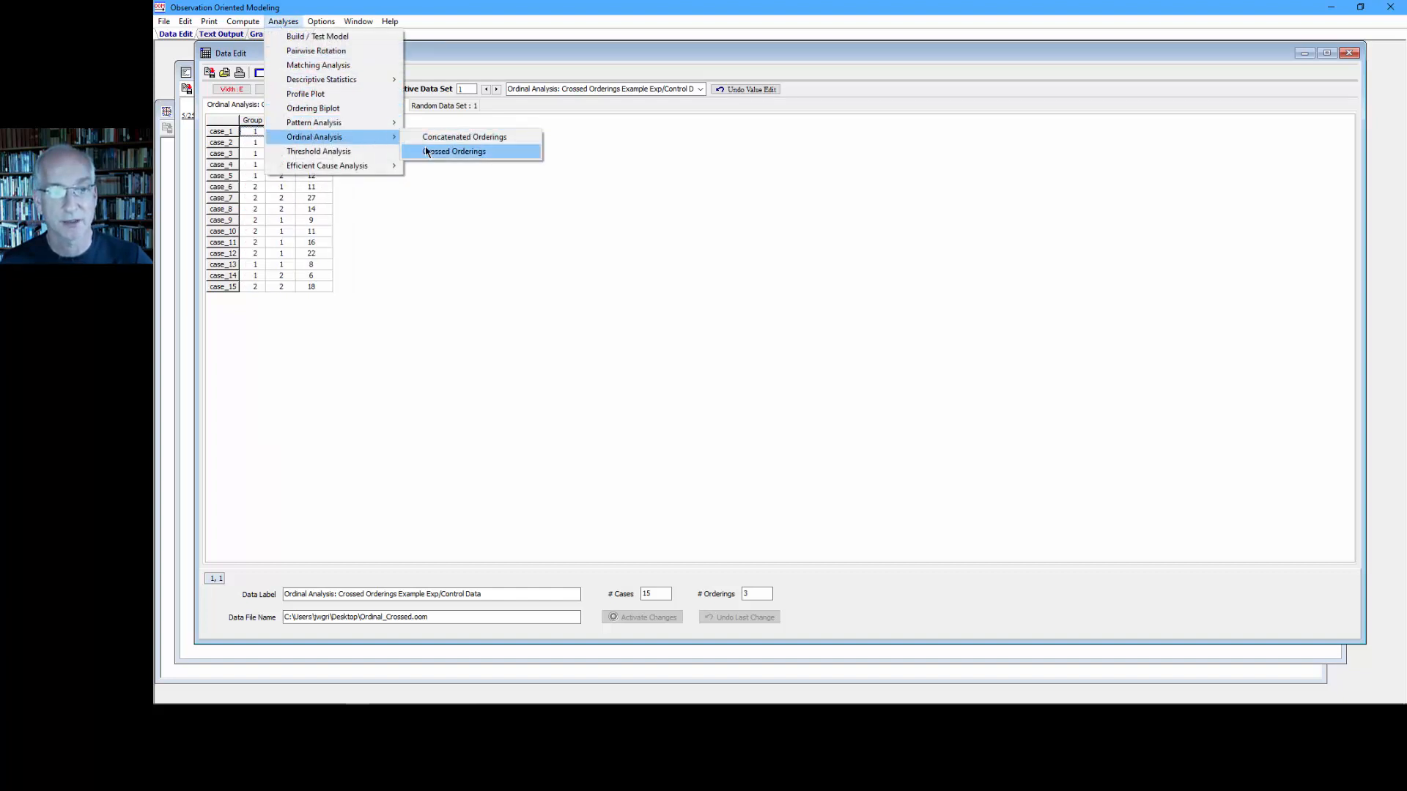
pyautogui.click(453, 151)
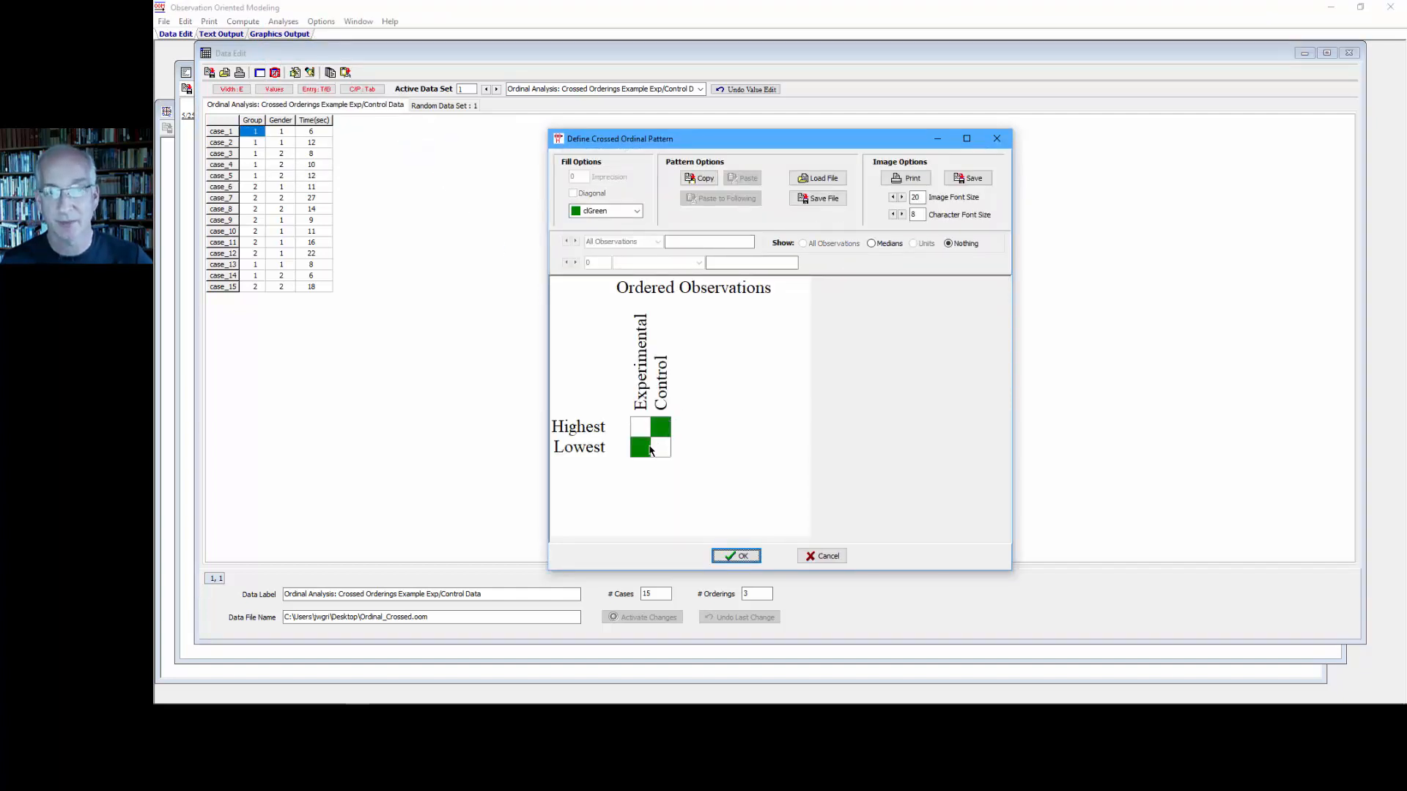
pyautogui.click(734, 556)
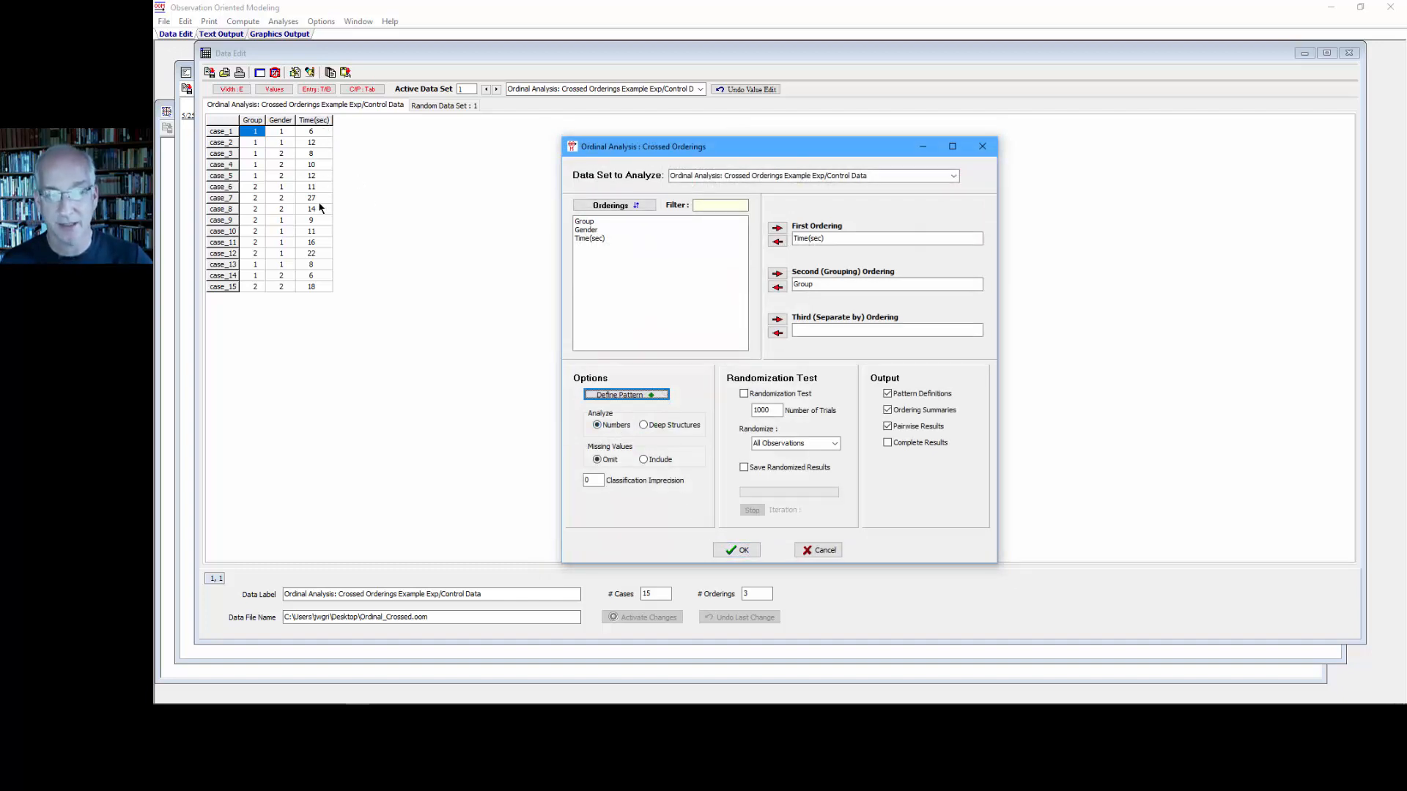
pyautogui.moveTo(329, 229)
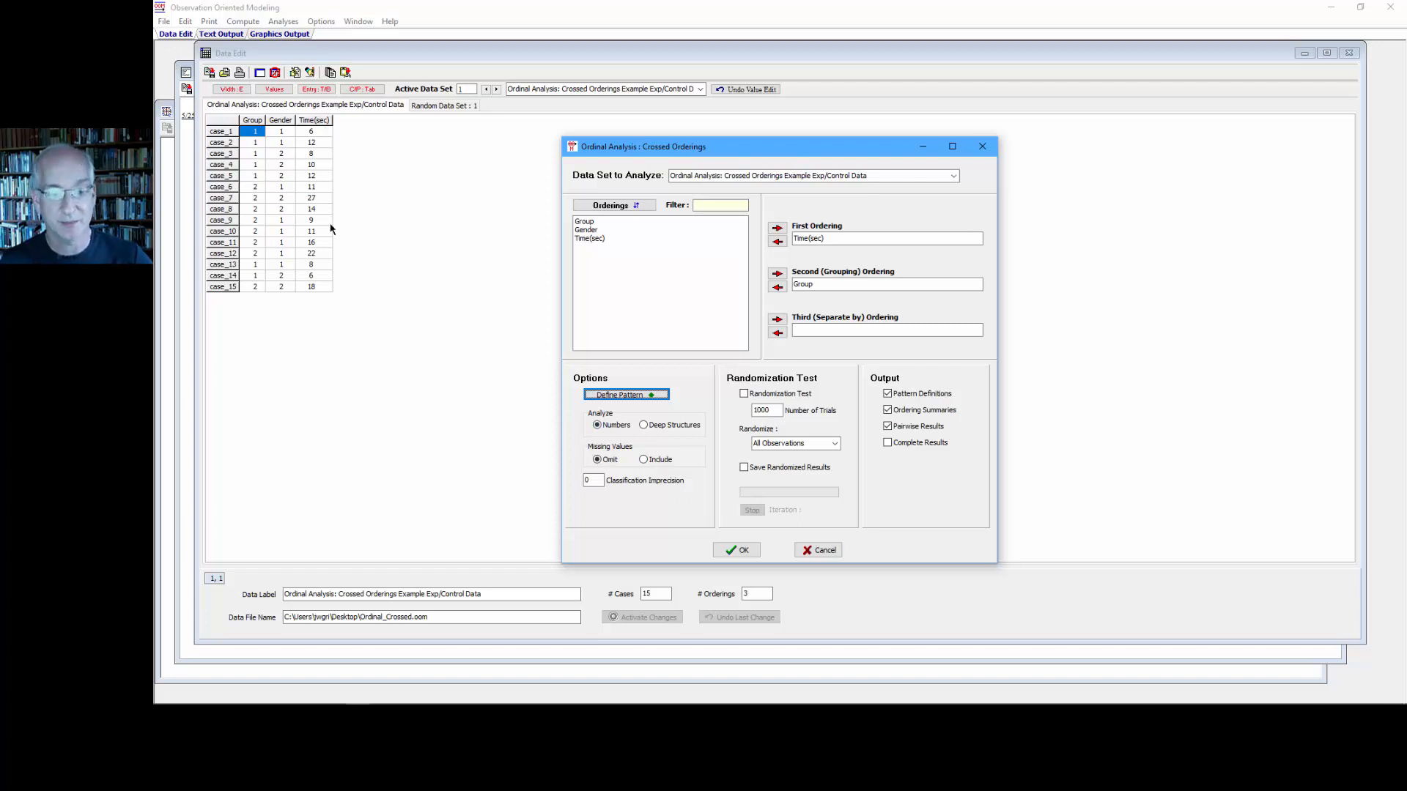
pyautogui.click(735, 550)
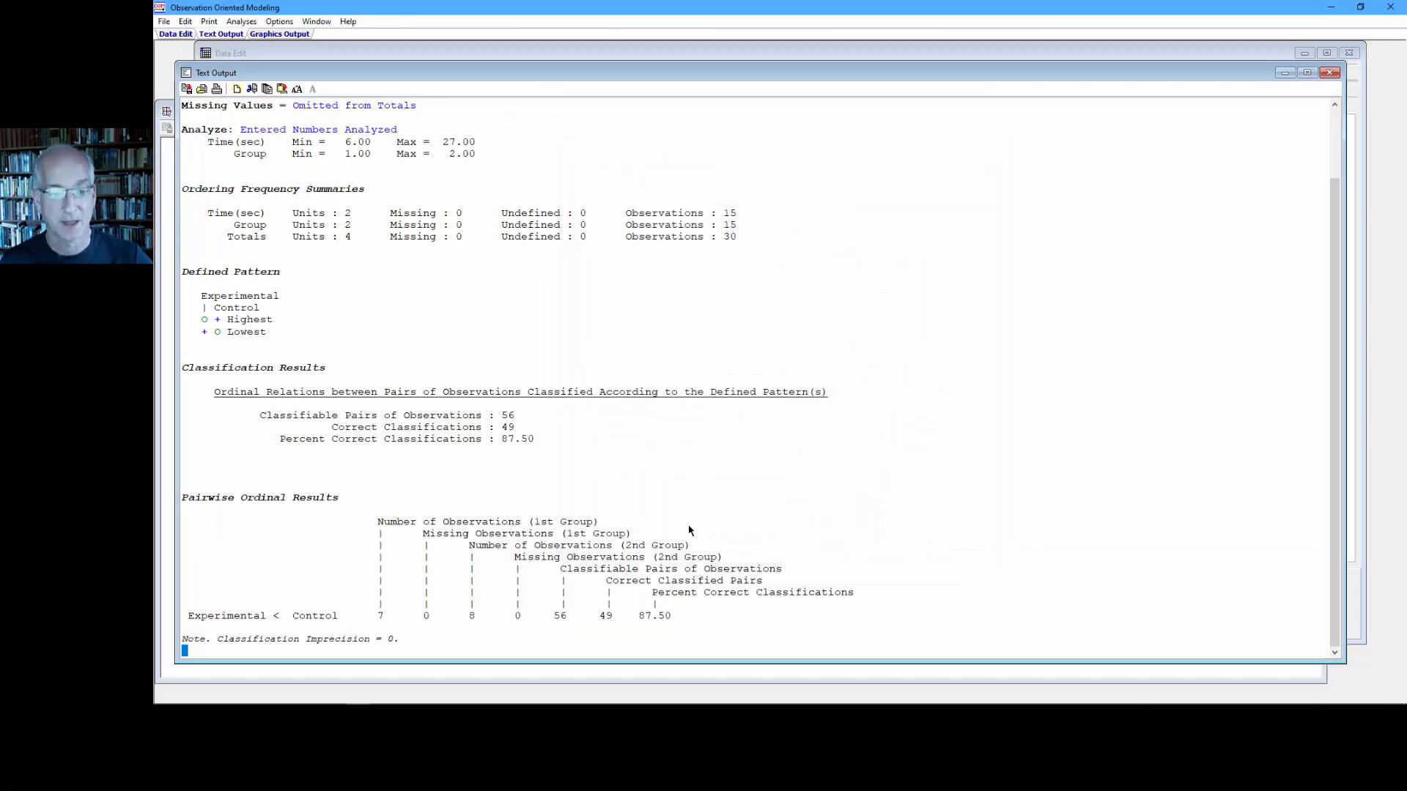
# - Highlight the 56 classifiable pairs and the numbers-analyzed line, then return to the data grid
pyautogui.doubleClick(505, 414)
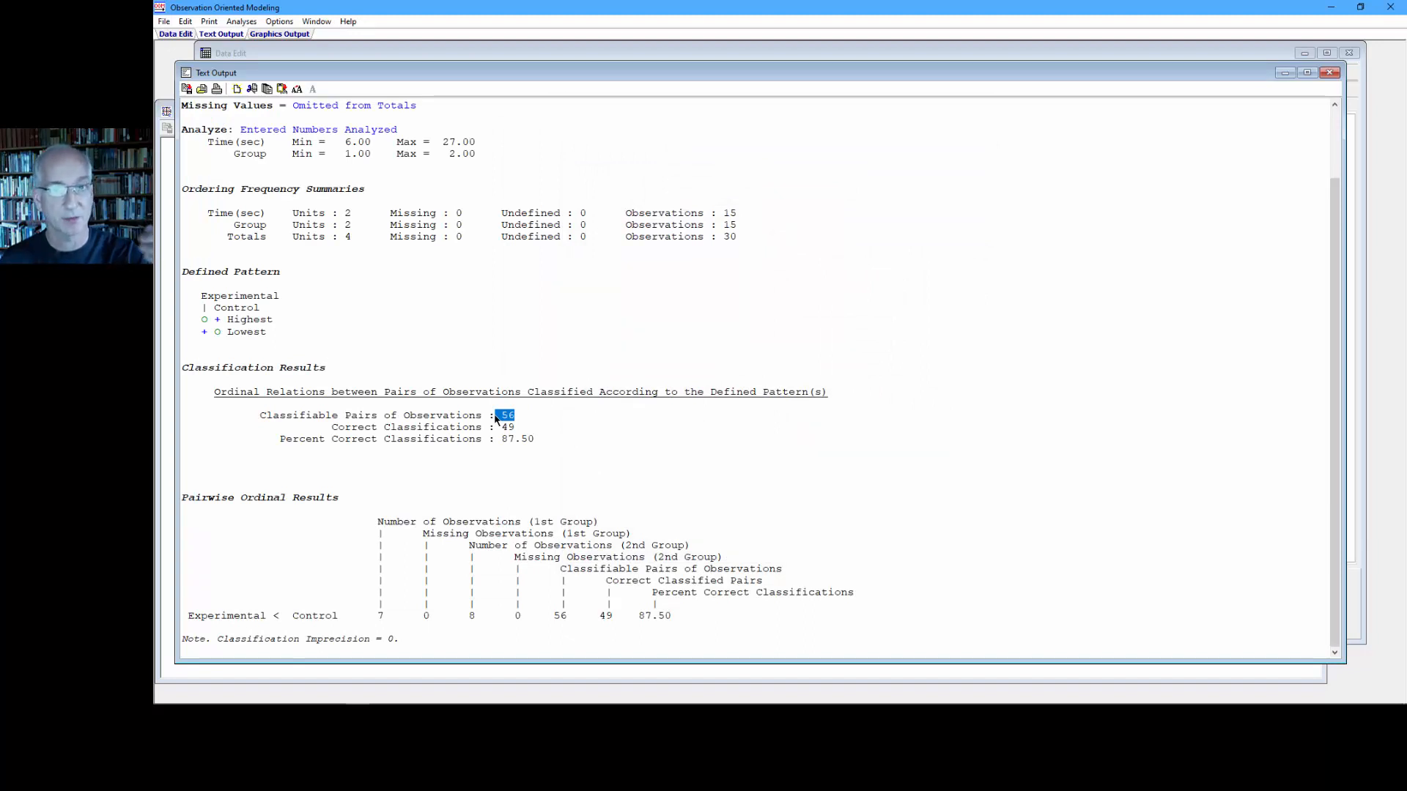
pyautogui.moveTo(514, 431)
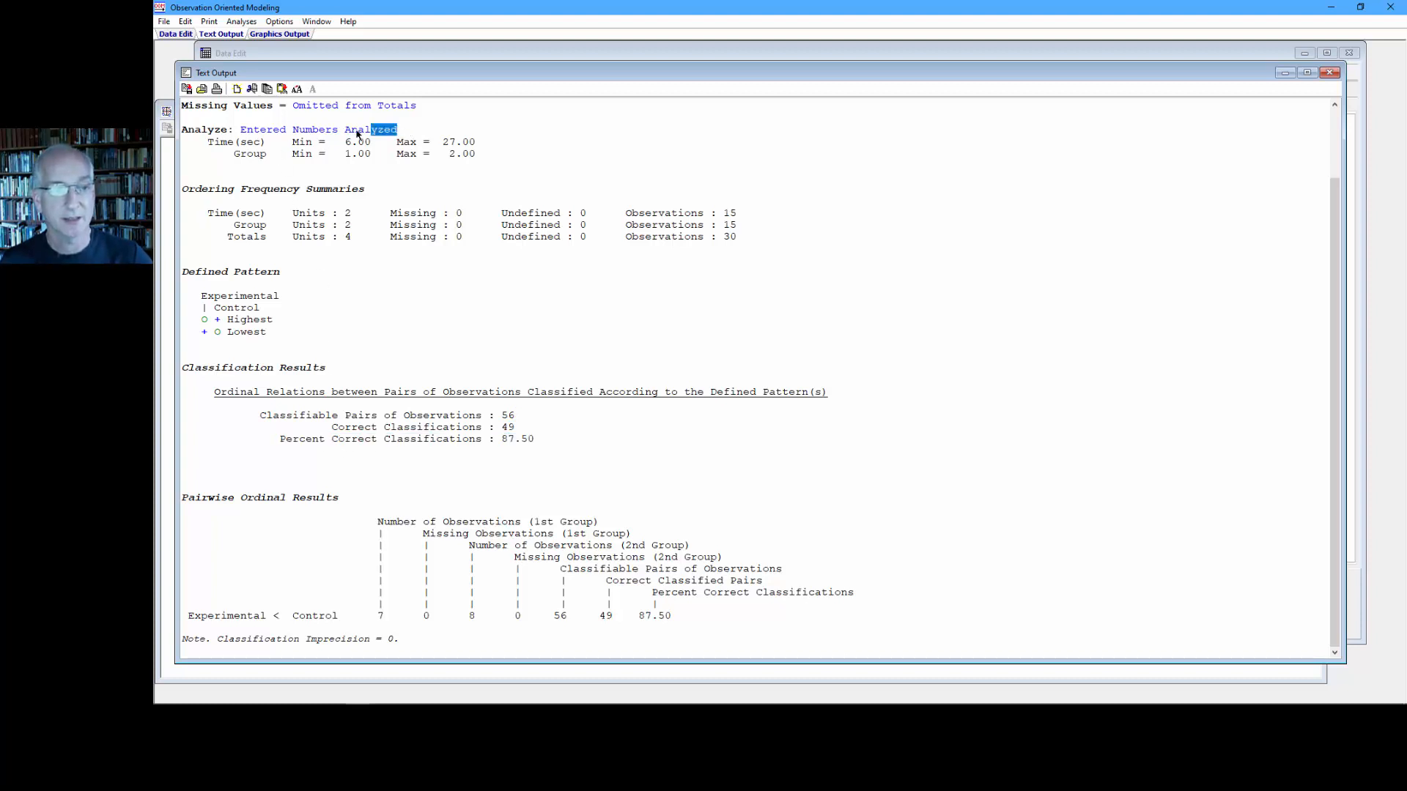
pyautogui.tripleClick(287, 129)
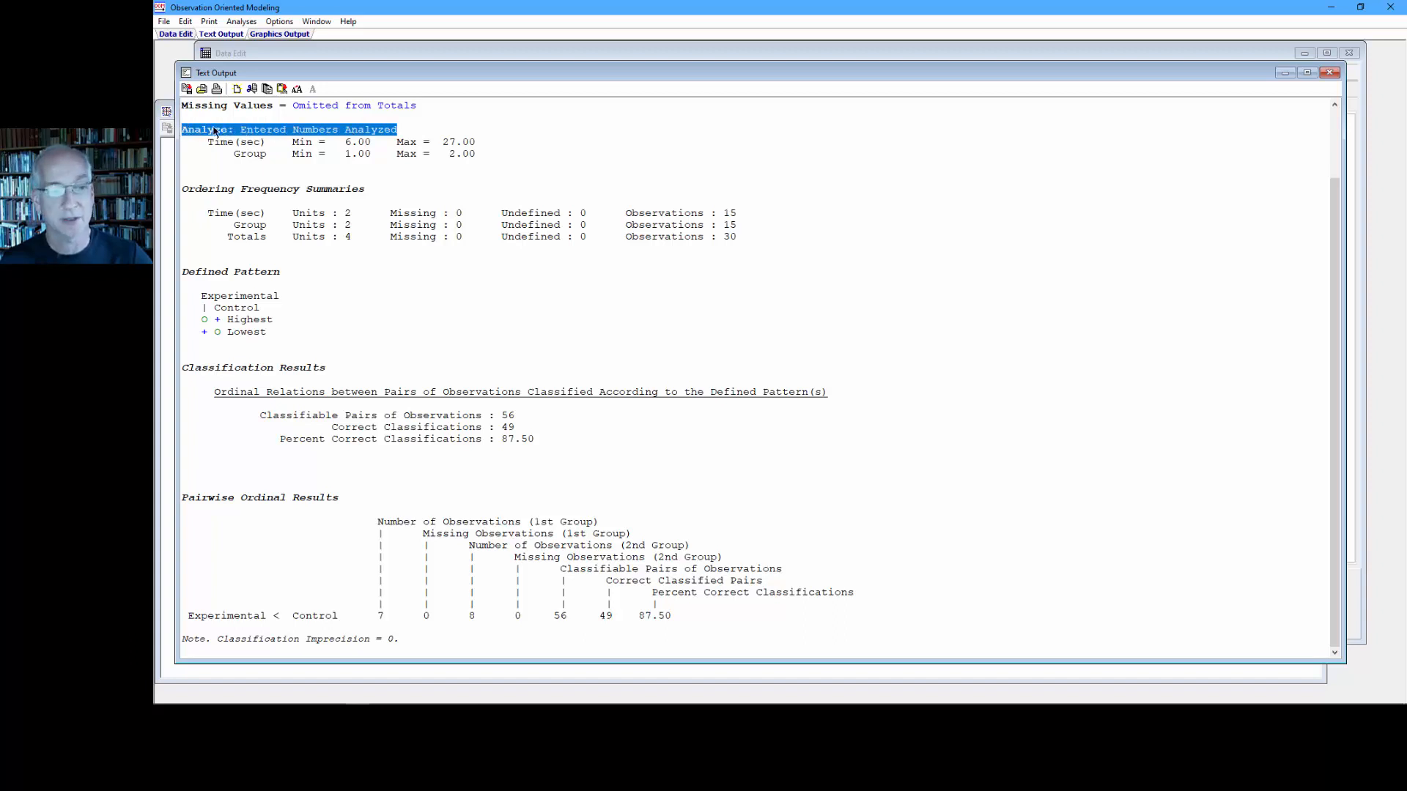
pyautogui.click(175, 34)
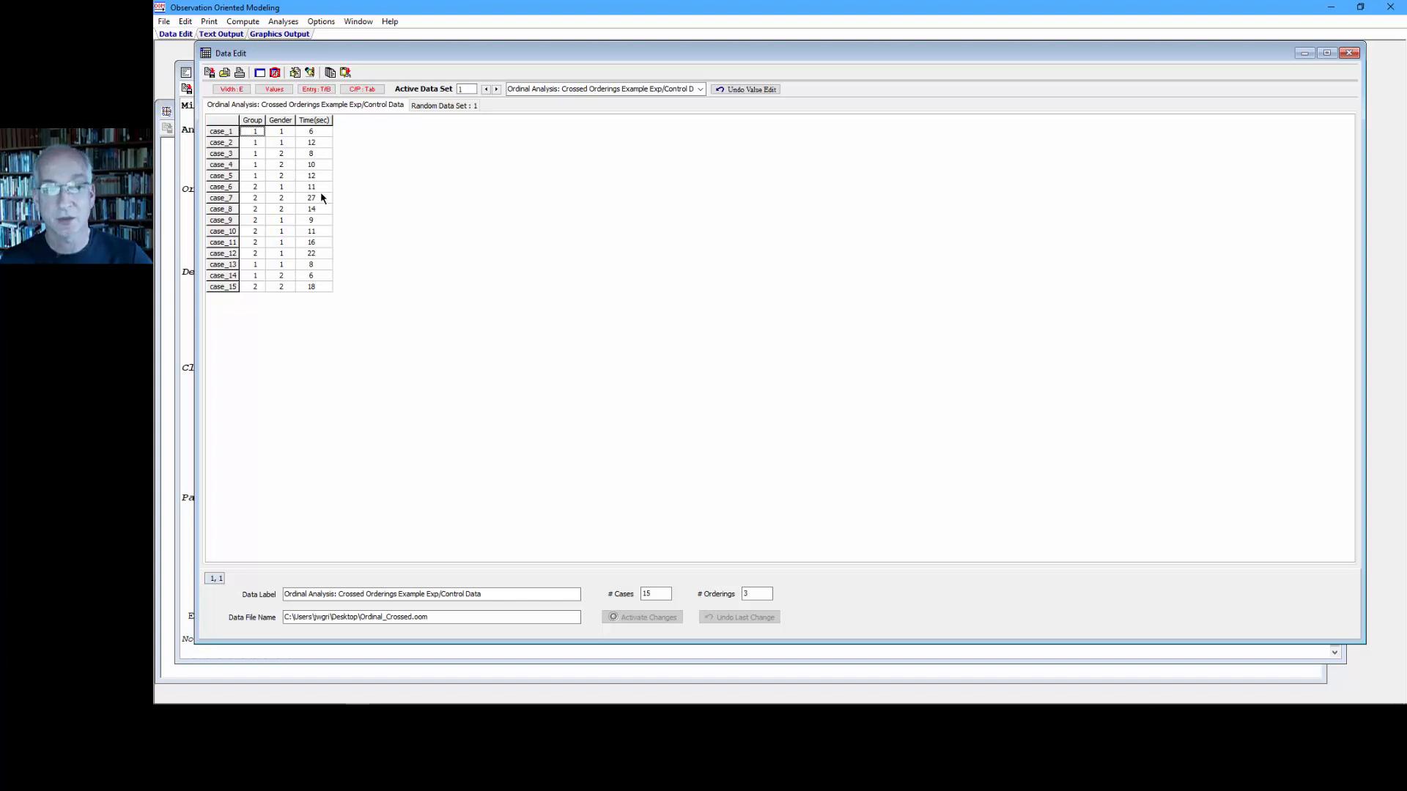
pyautogui.moveTo(322, 166)
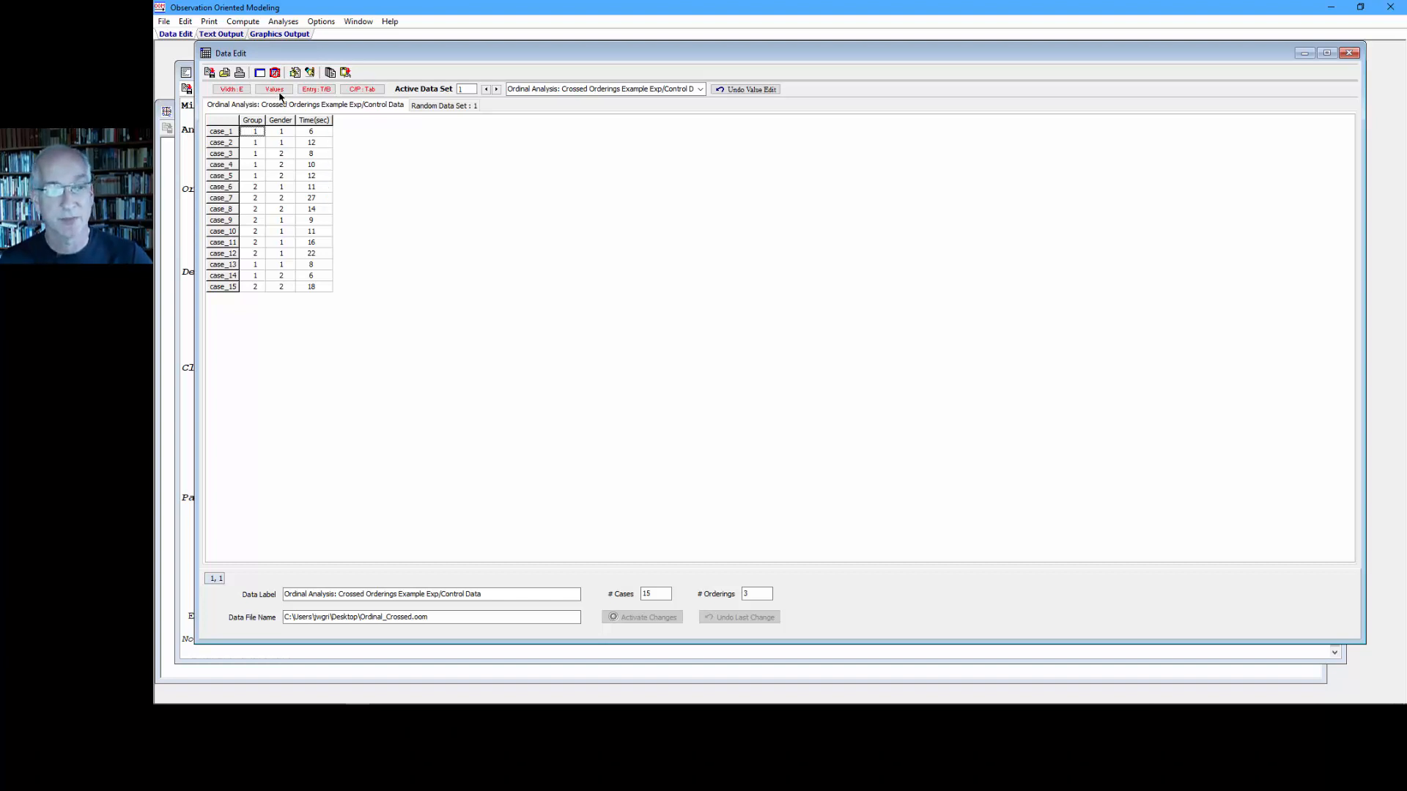
# - Show Experimental/Control, Male/Female, Low/High labels and list the ordinal analyses
pyautogui.click(274, 89)
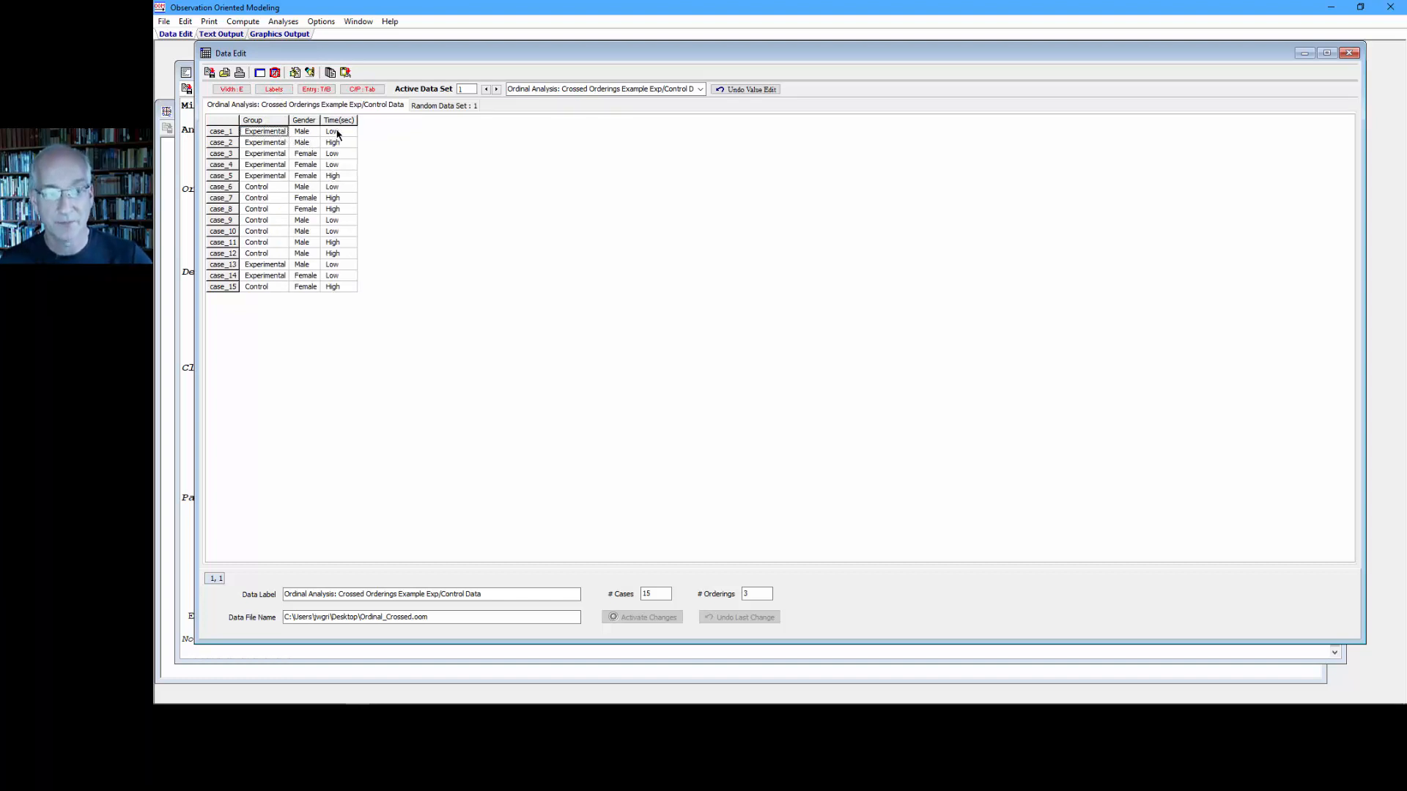
pyautogui.moveTo(271, 191)
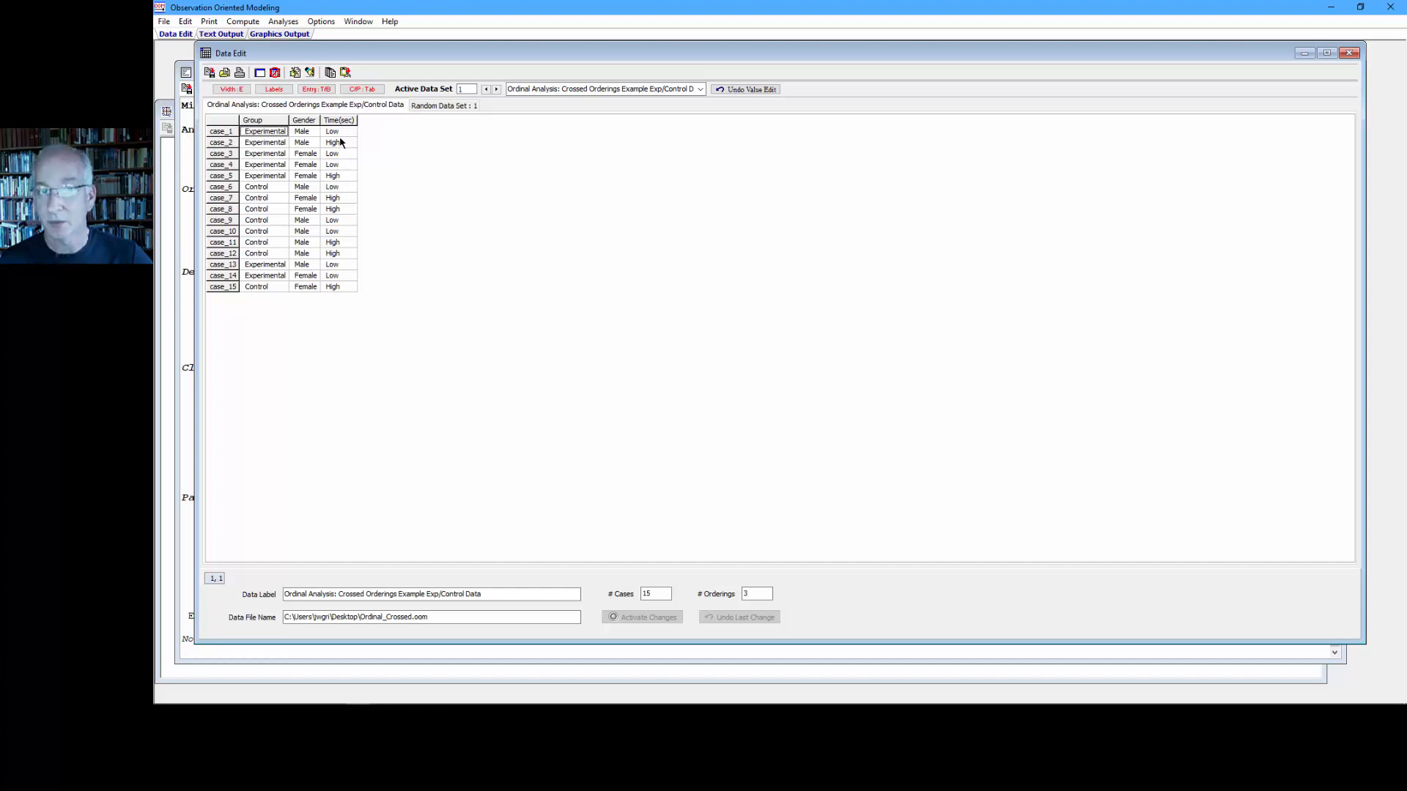
pyautogui.moveTo(343, 189)
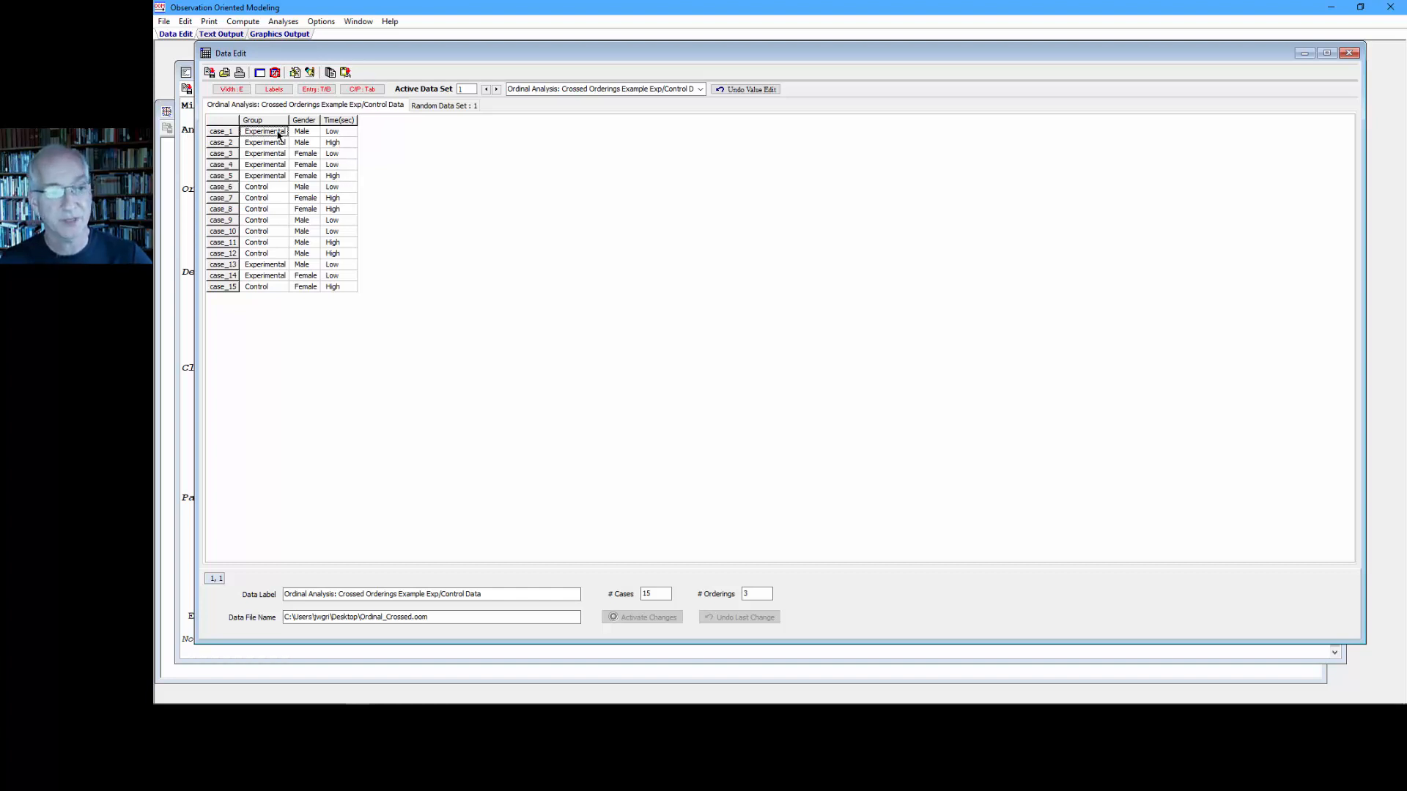
pyautogui.moveTo(331, 132)
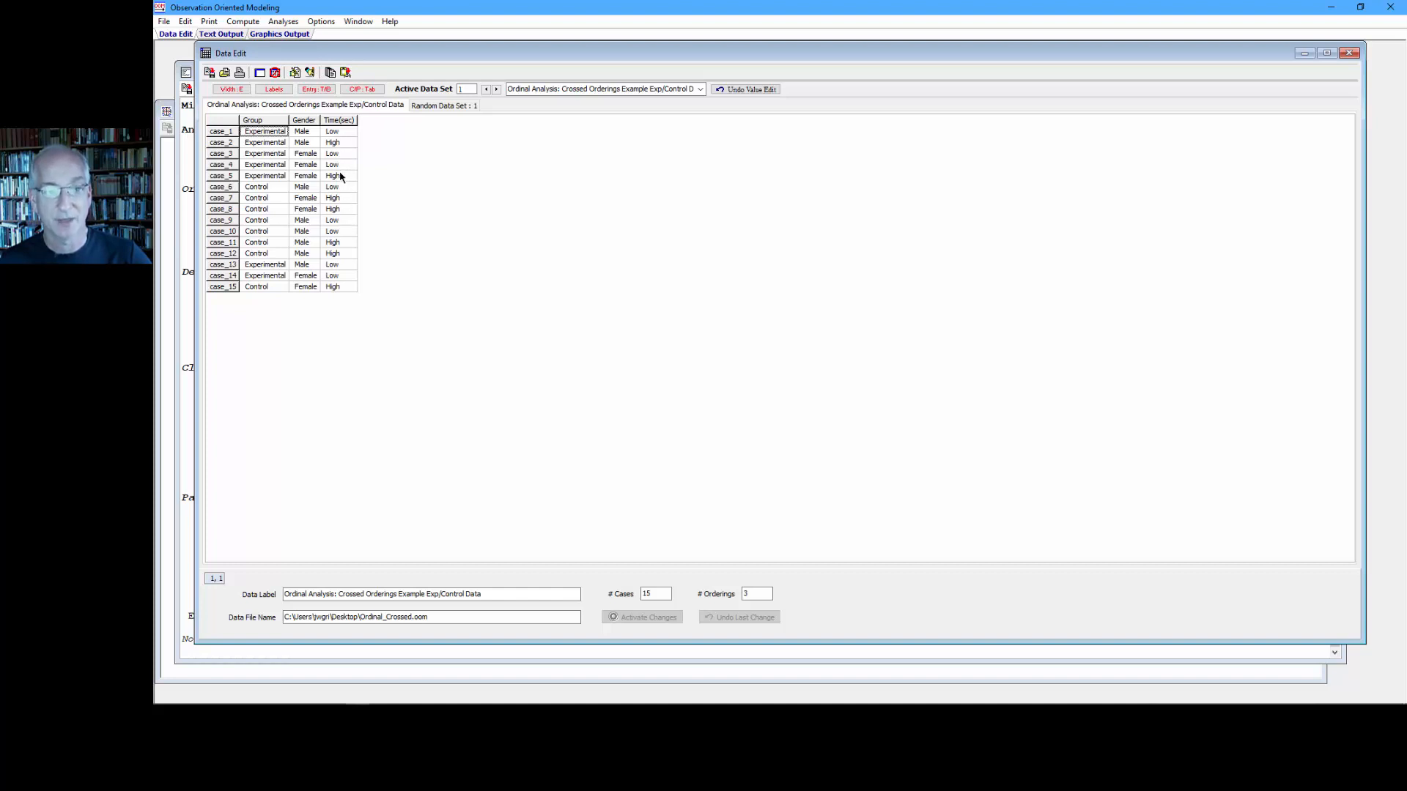
pyautogui.click(283, 21)
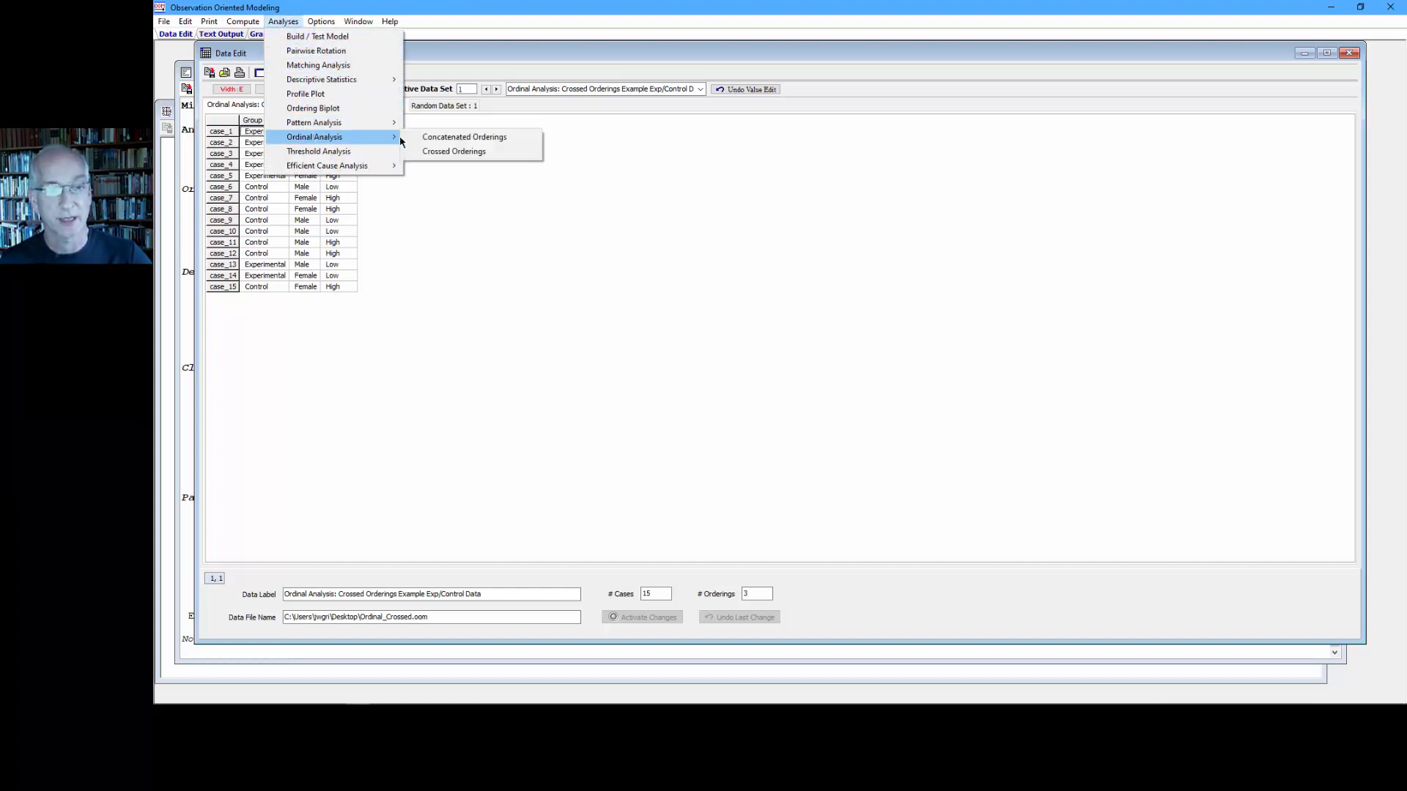
# - Run Crossed Orderings of Time(sec) by Group on Deep Structures instead of Numbers
pyautogui.click(453, 151)
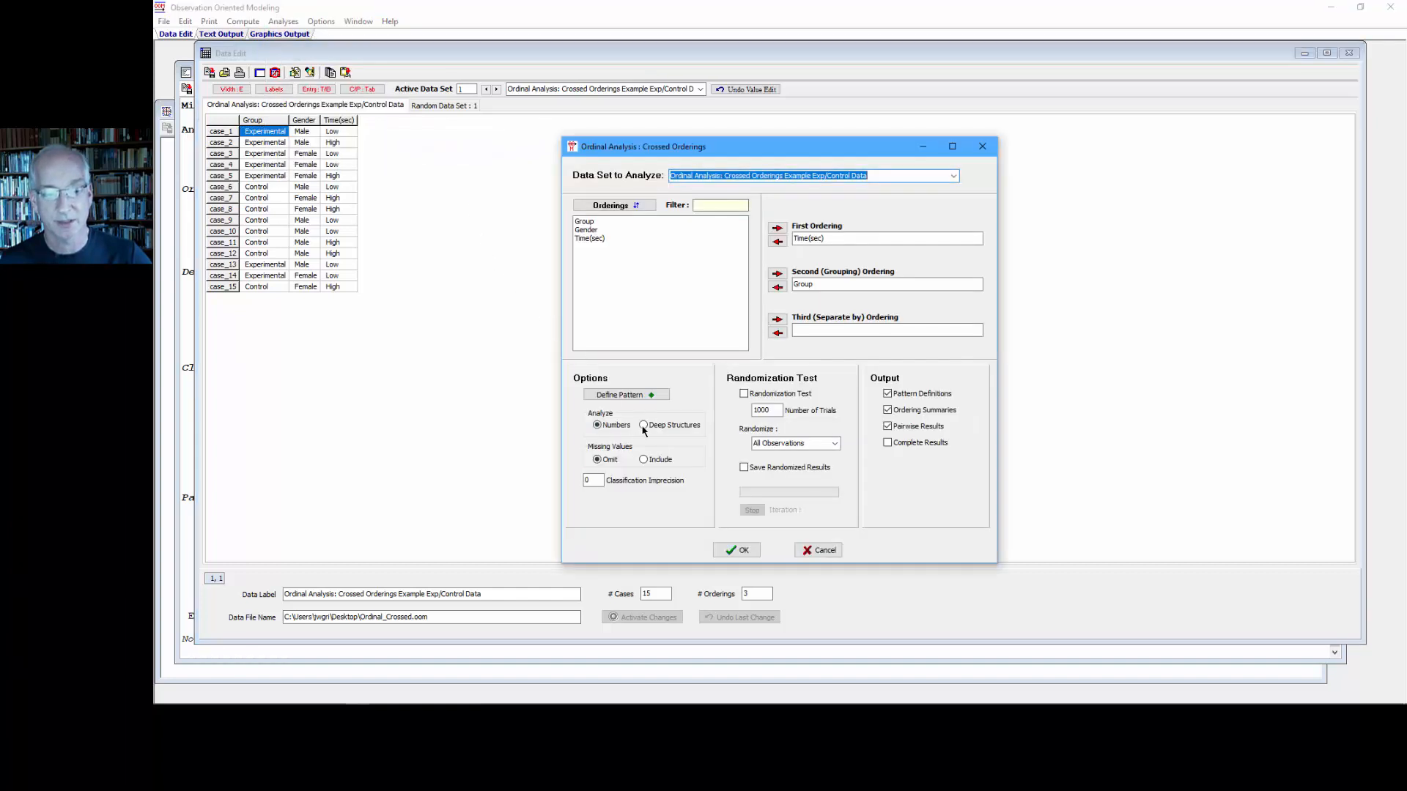
pyautogui.click(643, 425)
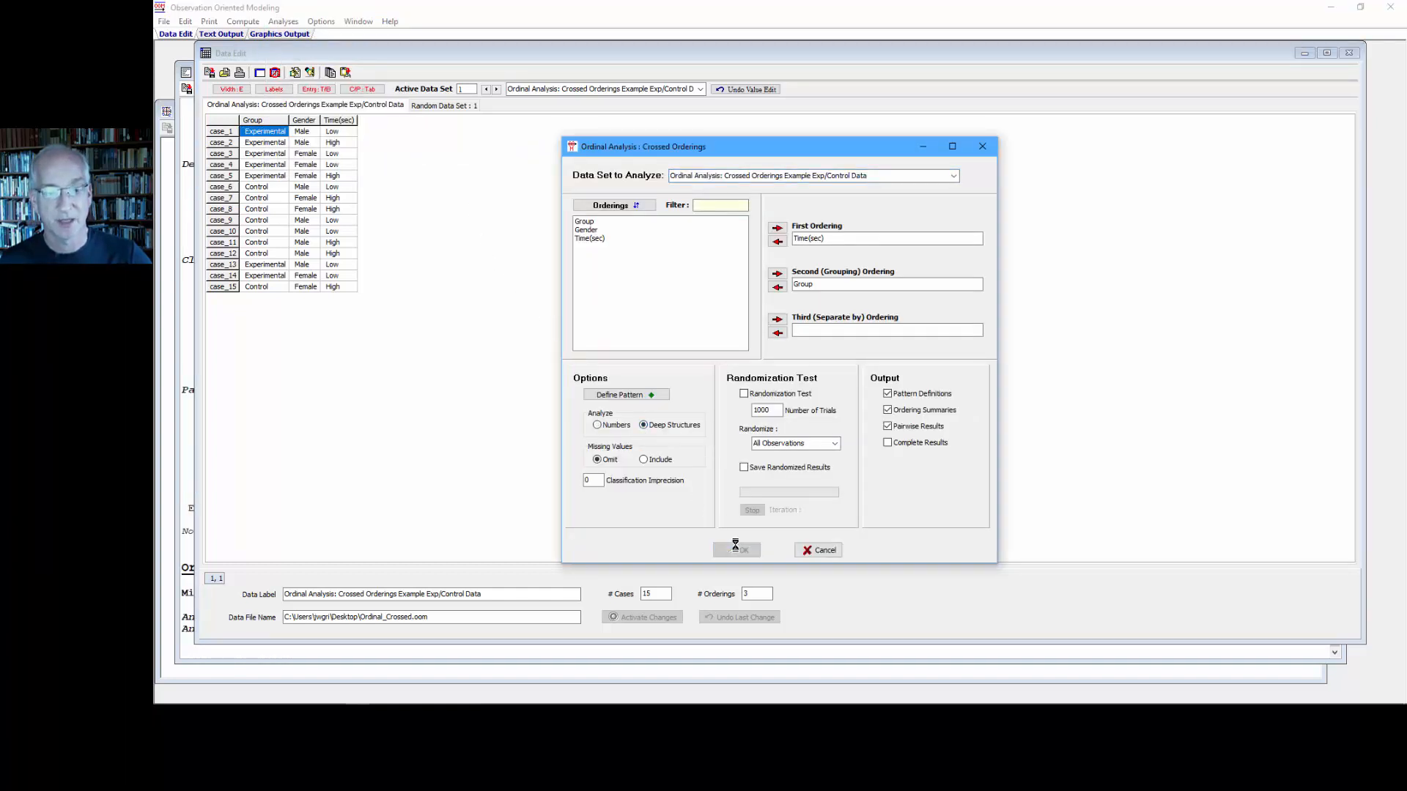
pyautogui.click(737, 549)
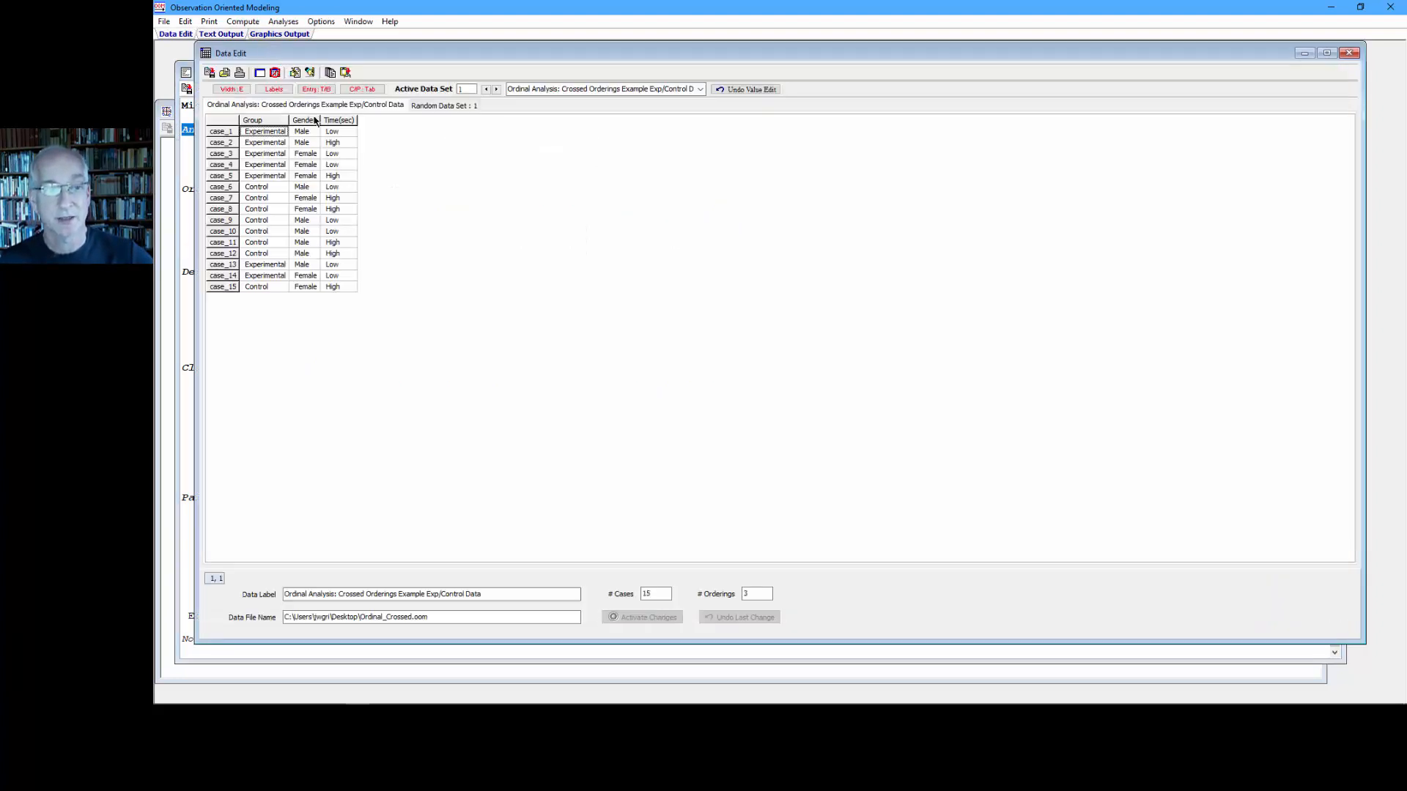
# - Show Time(sec) as raw seconds rather than Low/High labels
pyautogui.click(274, 89)
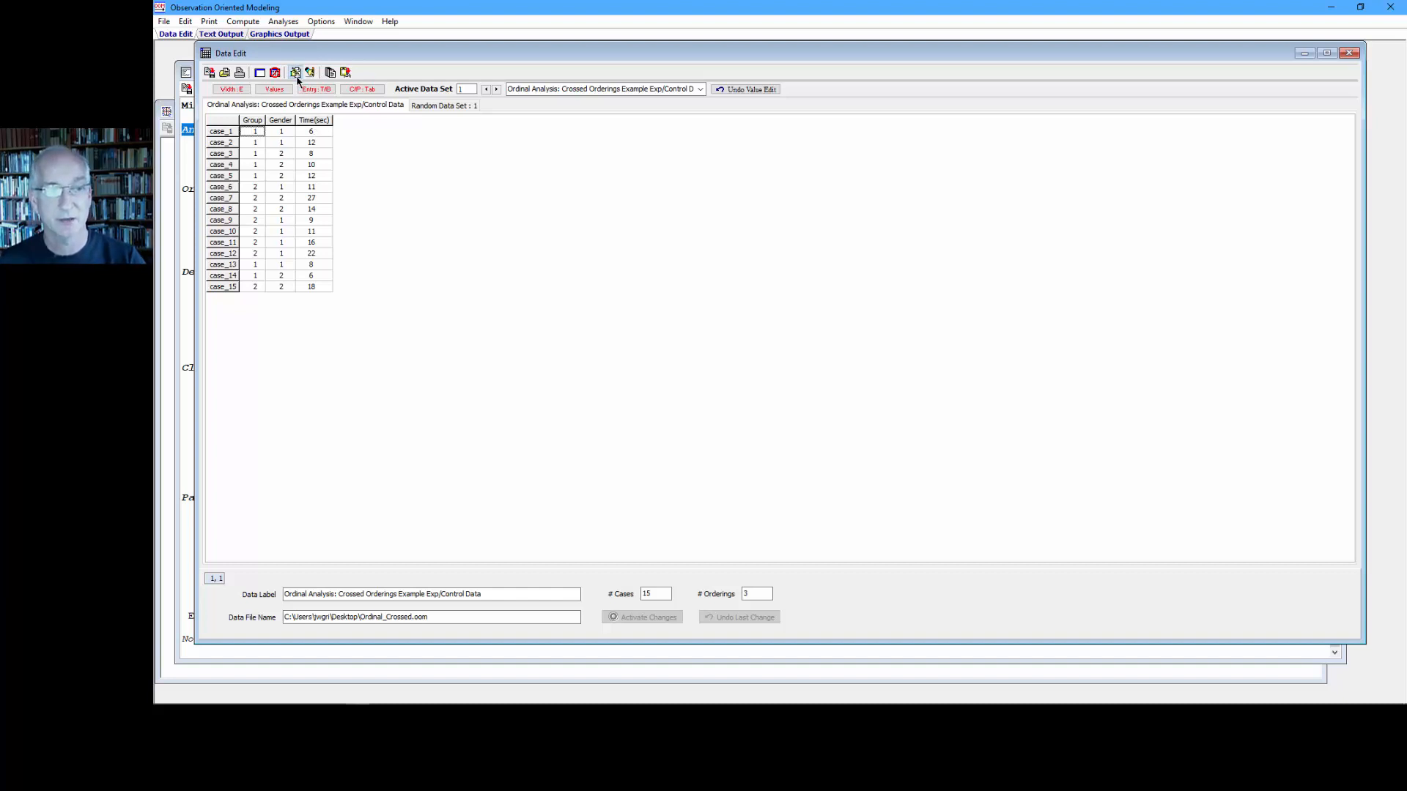
# - Redefine Time(sec) as one Low unit (6–27) and check all 15 observations fall in it
pyautogui.click(296, 73)
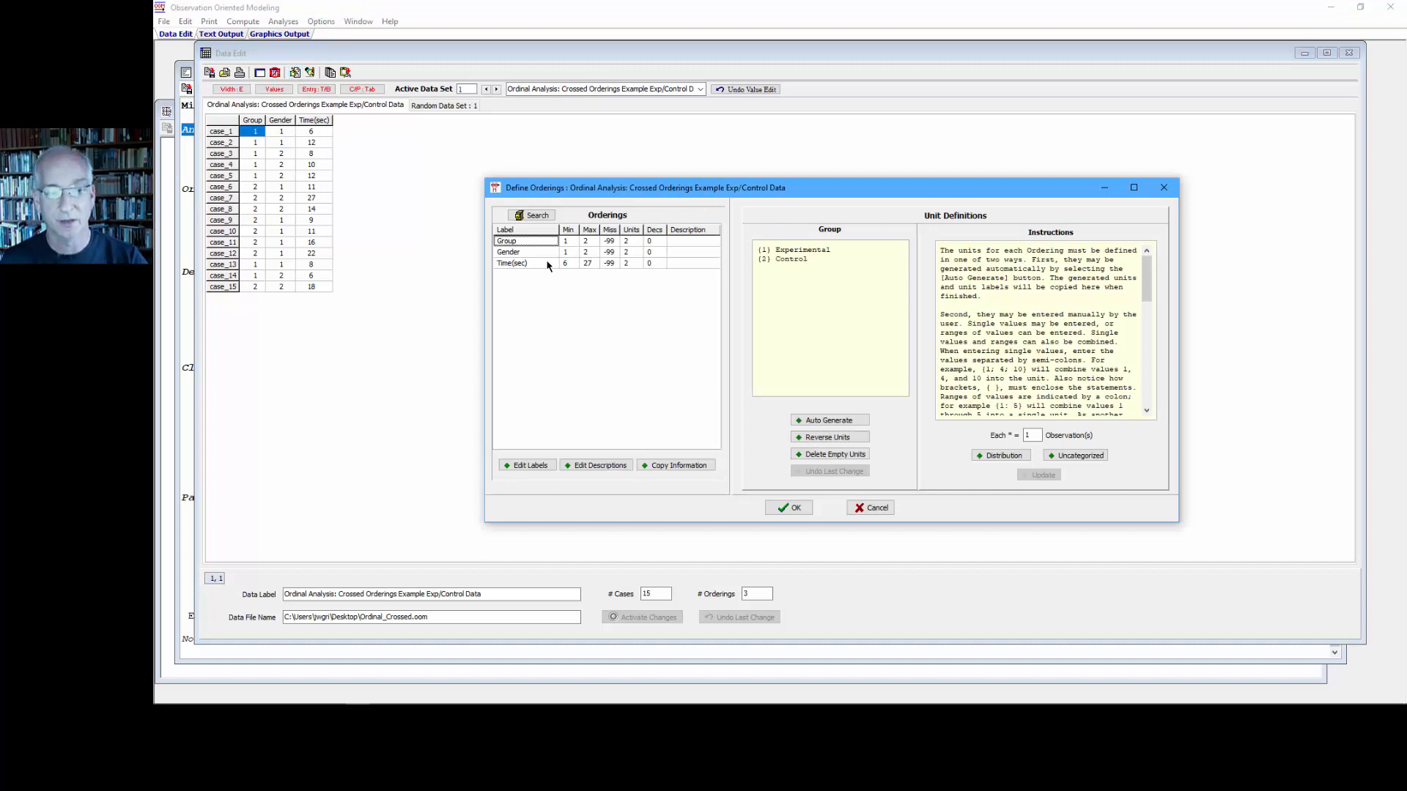
pyautogui.click(513, 263)
pyautogui.write('(6: 27) Low')
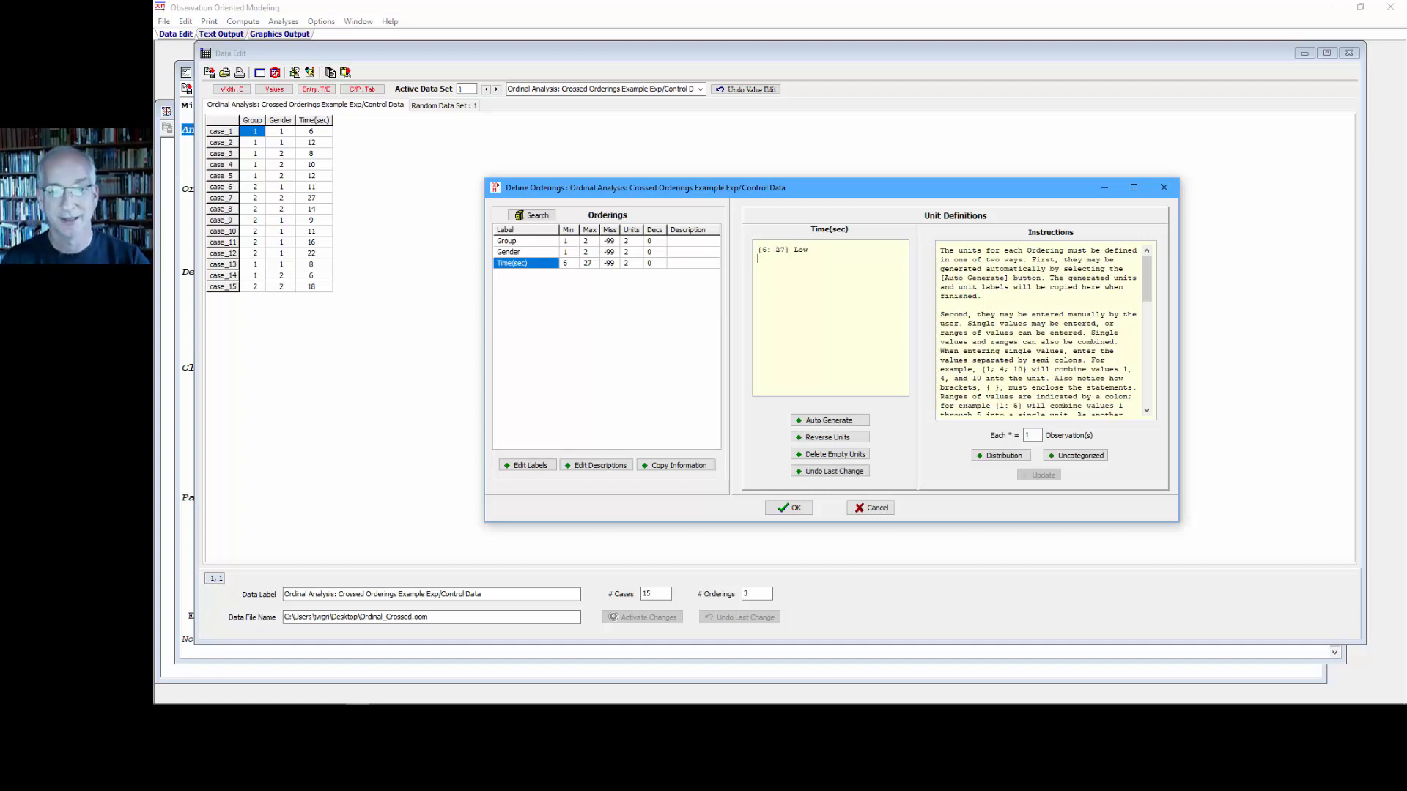
pyautogui.click(1000, 454)
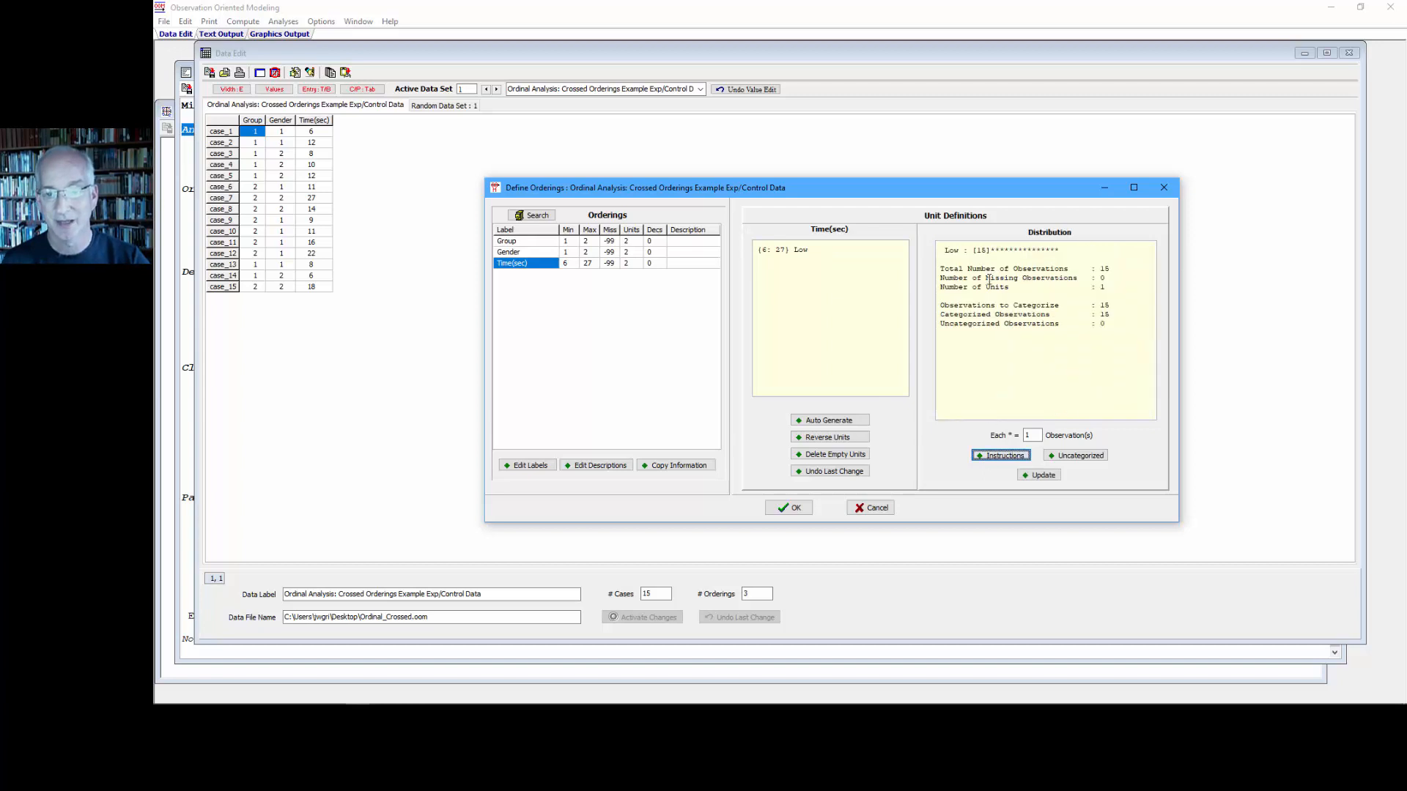
pyautogui.moveTo(813, 447)
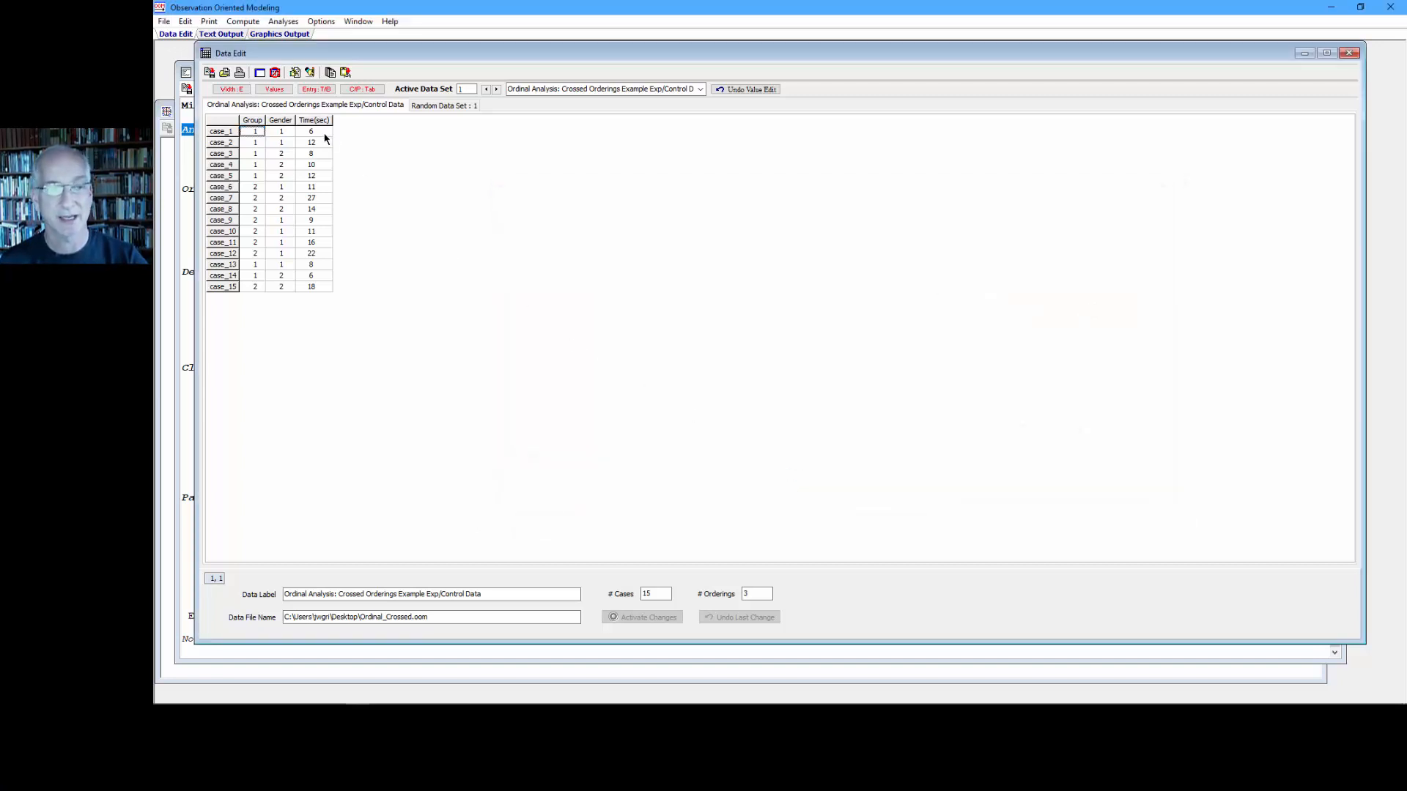
# - Show unit labels and rerun the Deep Structures crossed orderings with Time(sec) as one unit
pyautogui.click(283, 21)
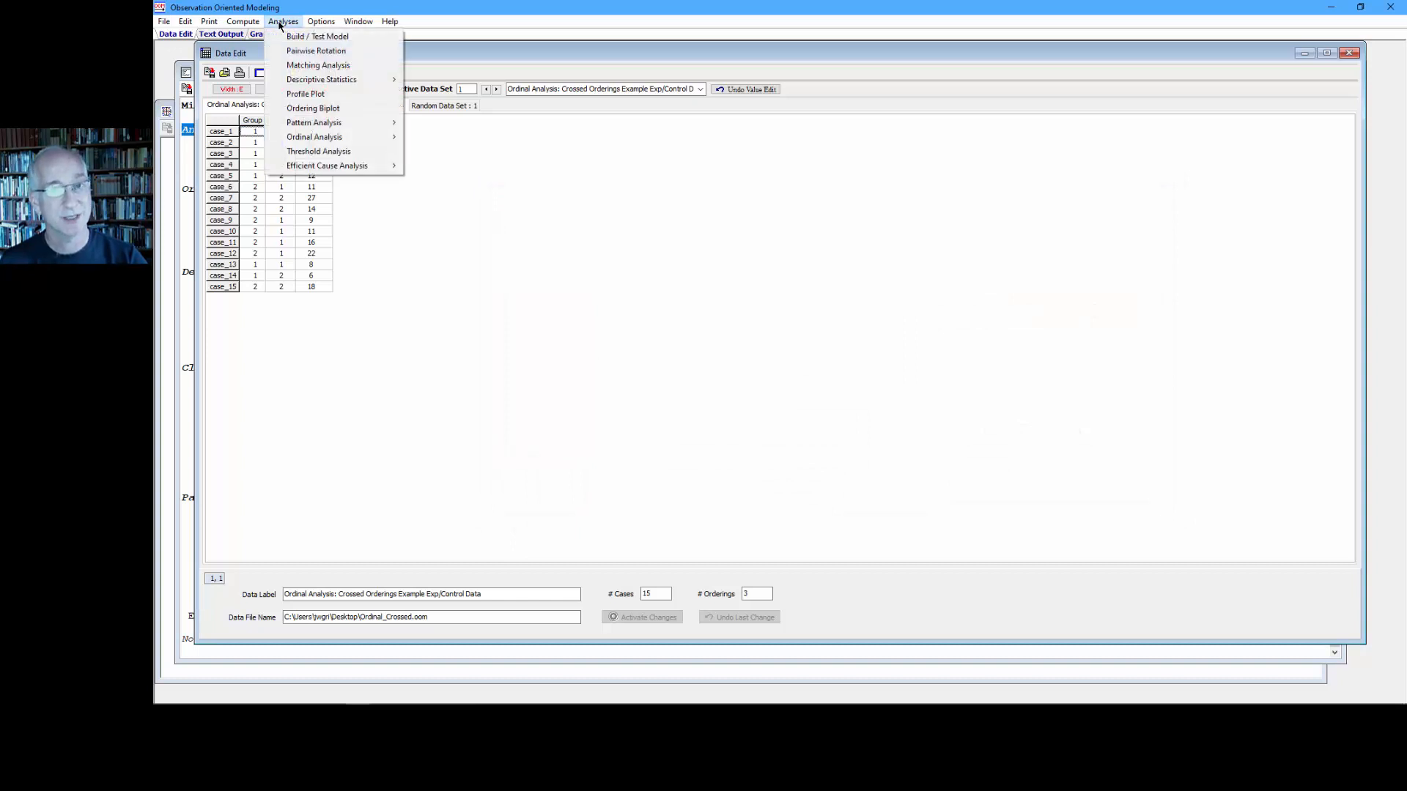
pyautogui.click(283, 21)
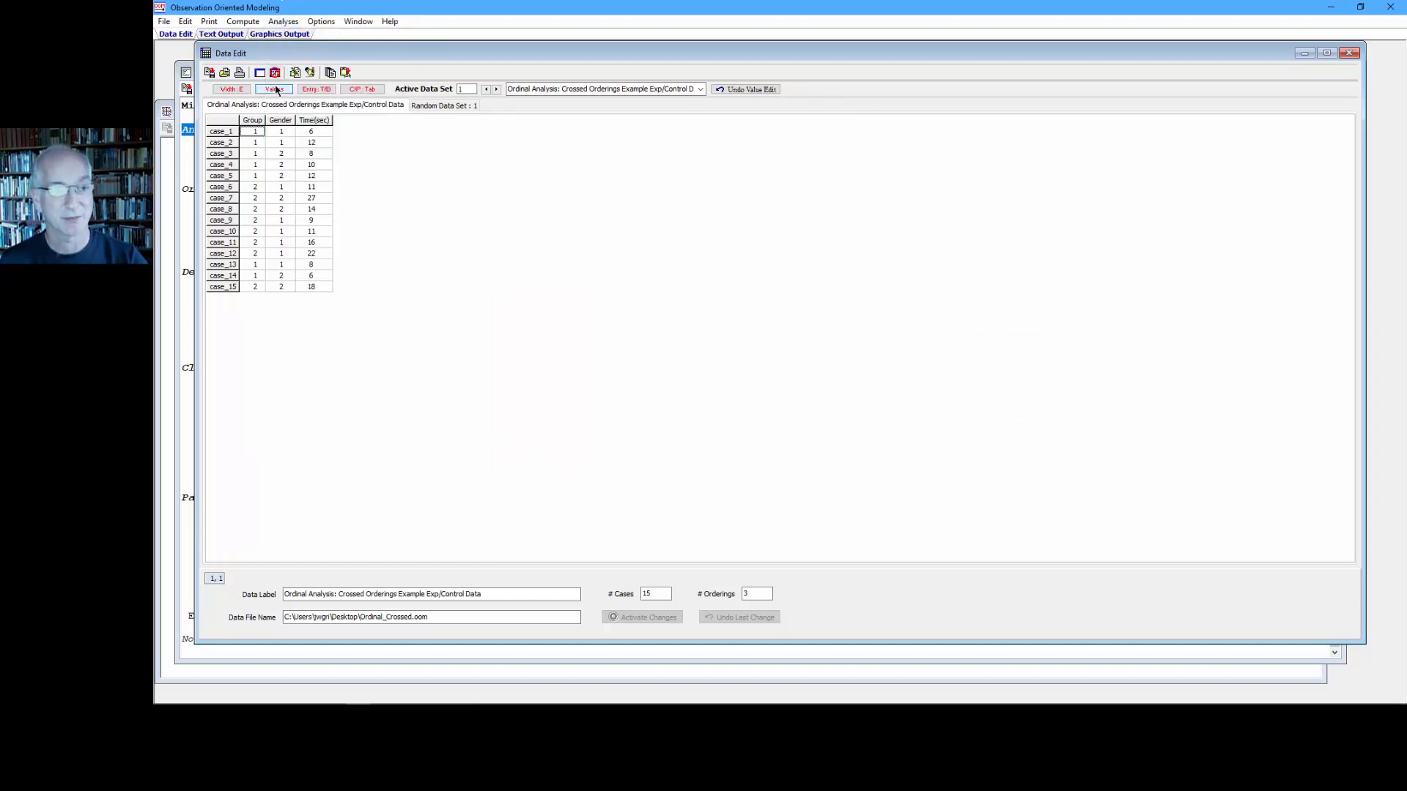
pyautogui.click(272, 89)
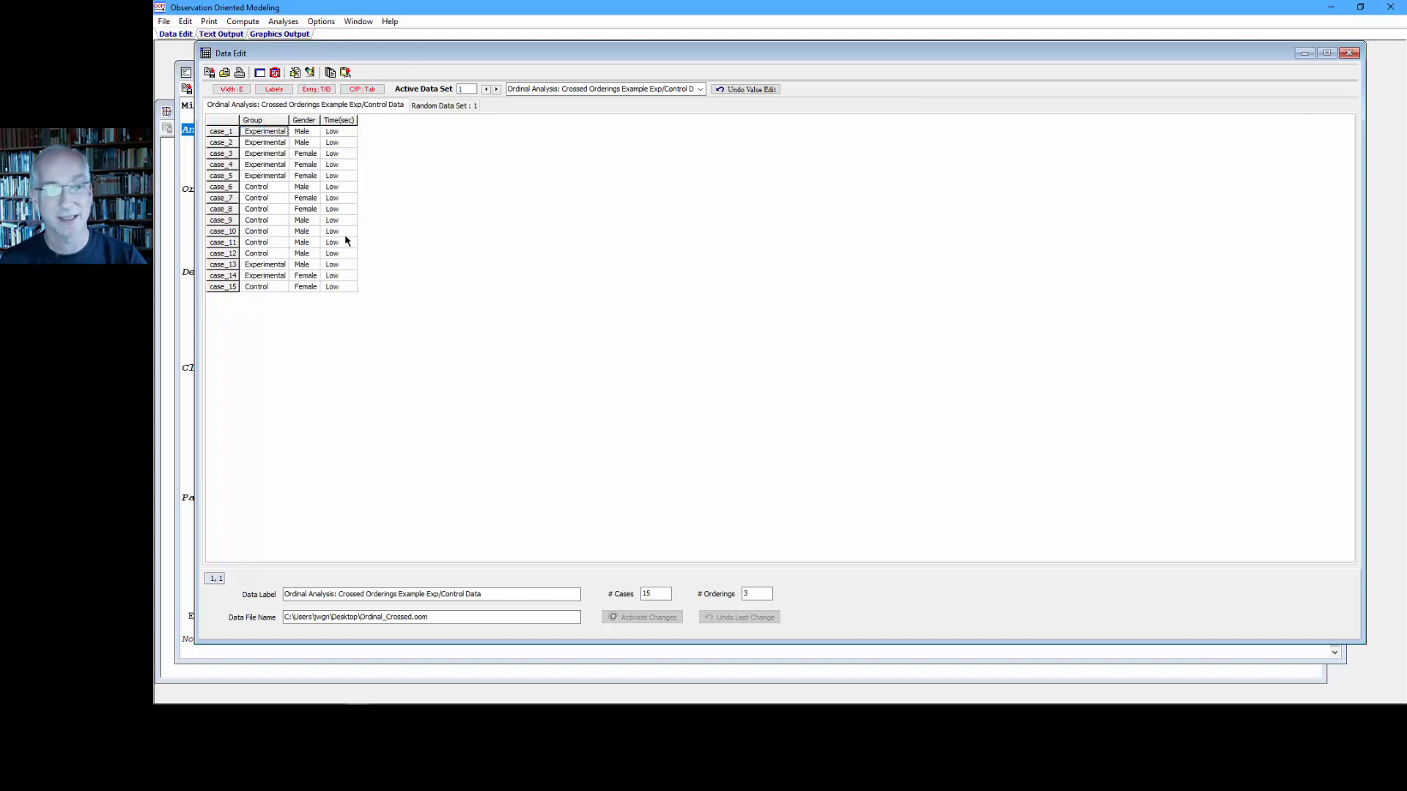
pyautogui.click(283, 20)
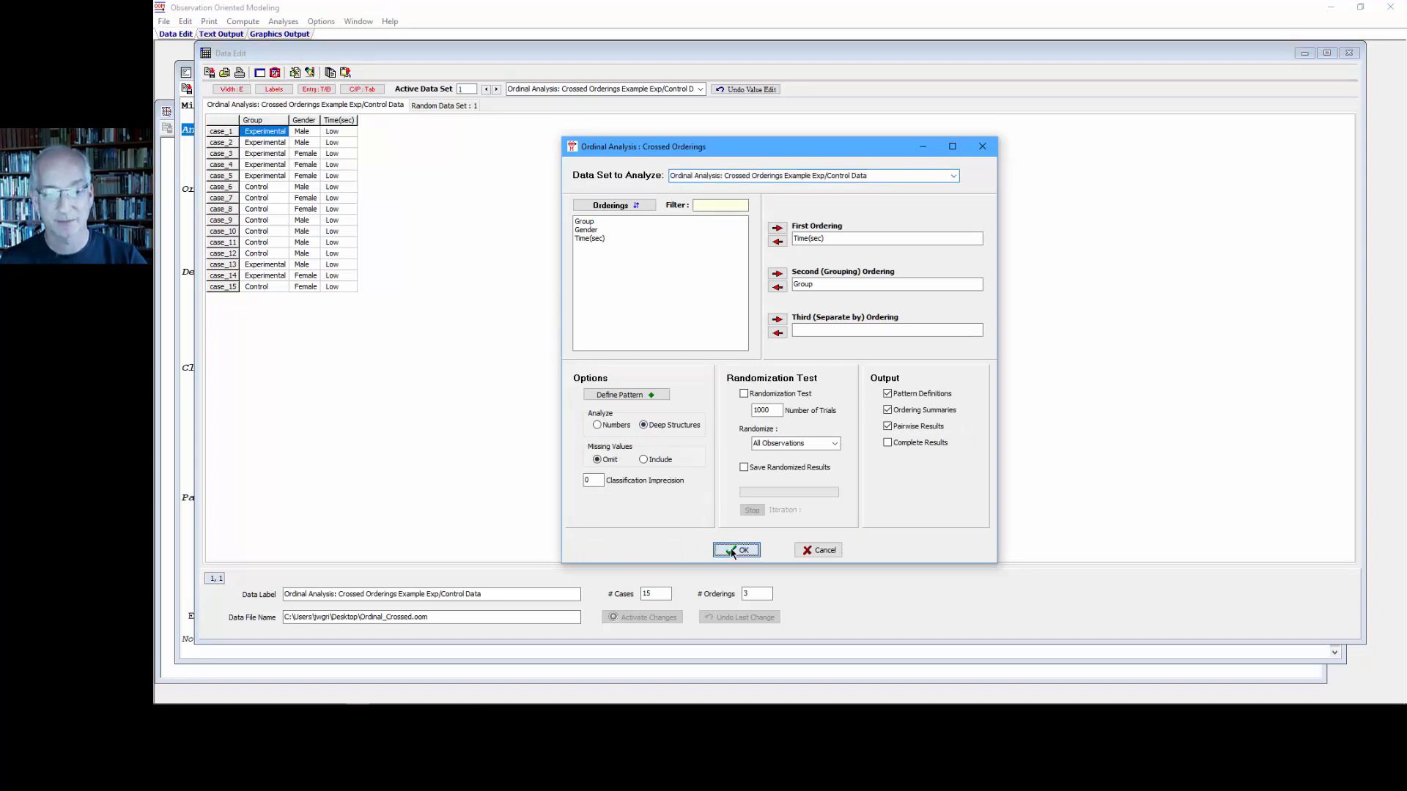
pyautogui.click(736, 549)
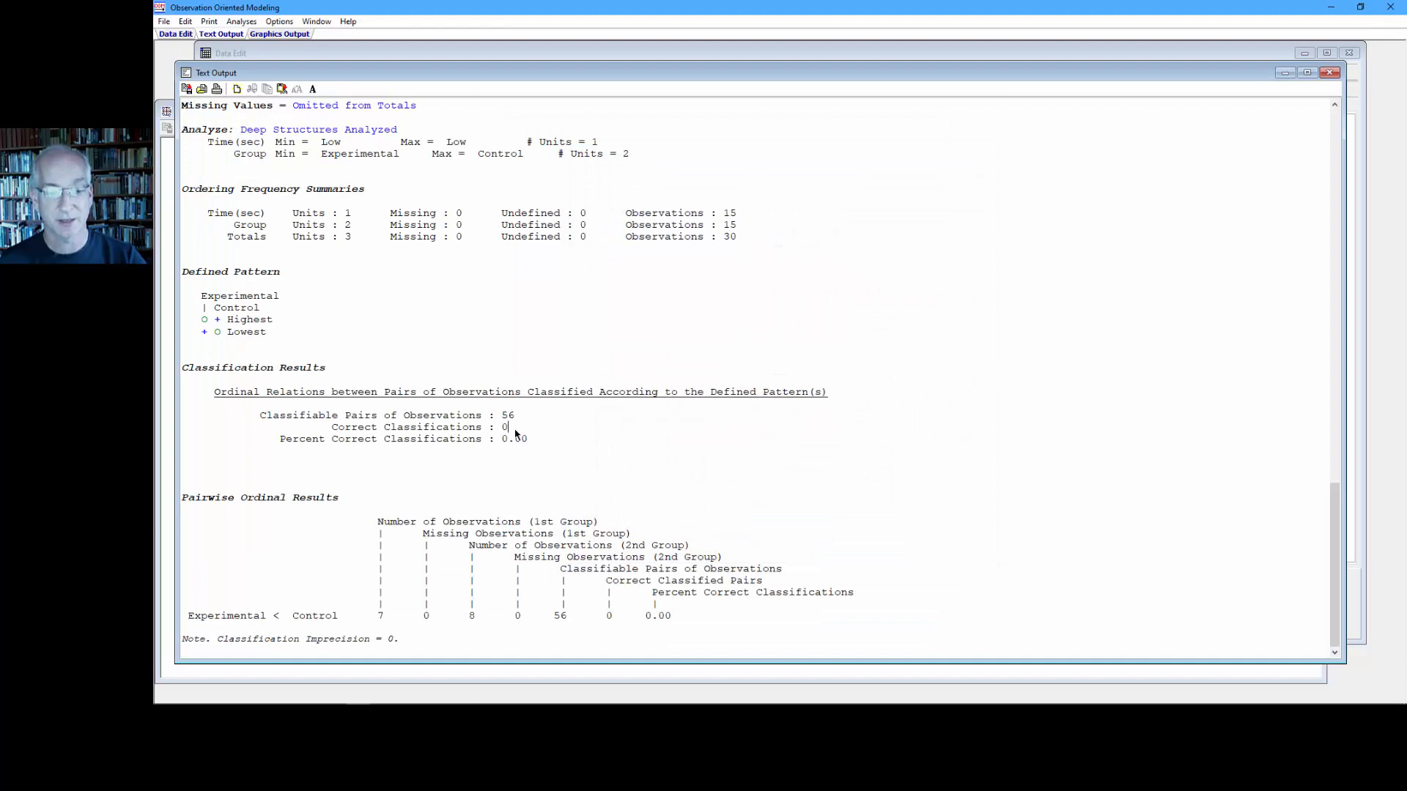
# - Highlight the Defined Pattern in the 0% results and close them back to the data table
pyautogui.doubleClick(504, 426)
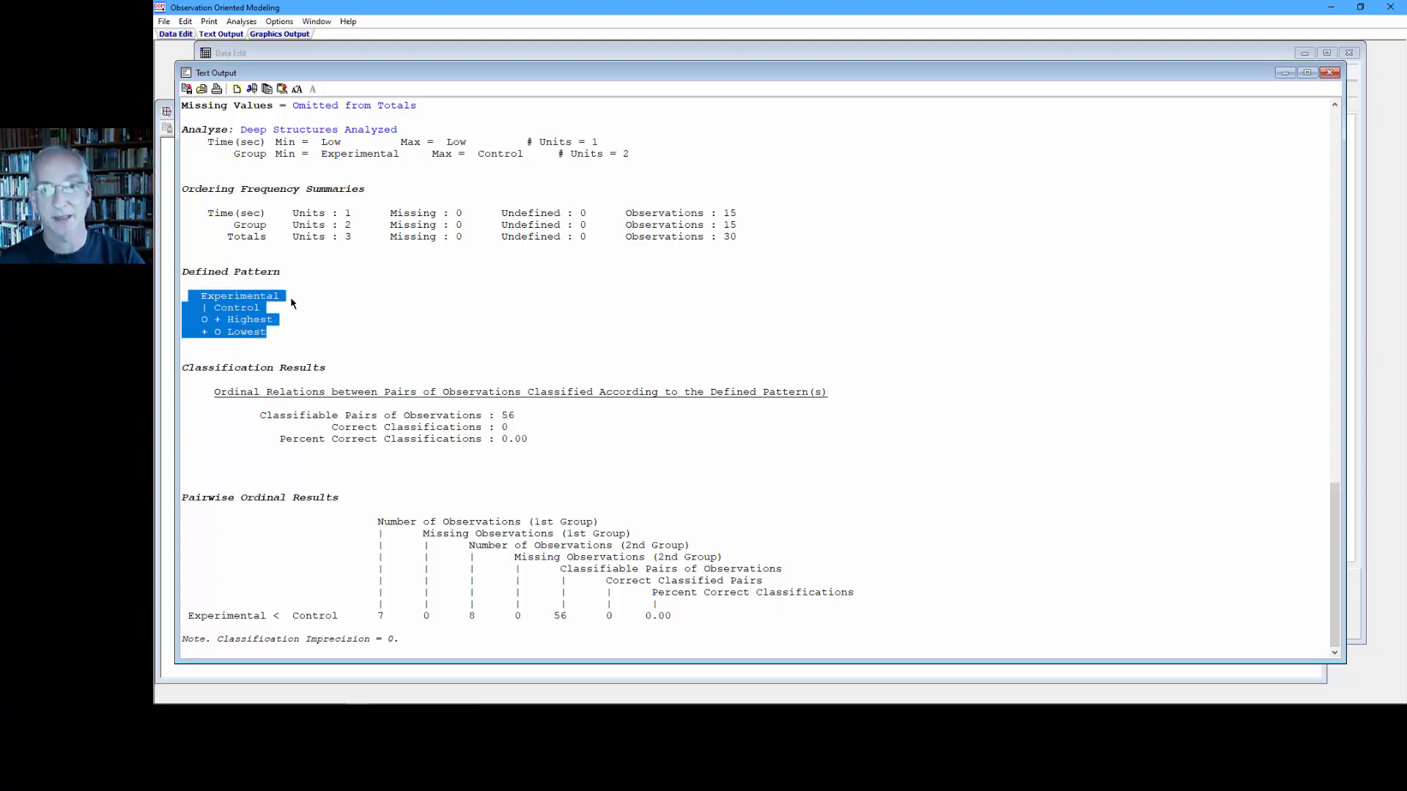
pyautogui.moveTo(305, 305)
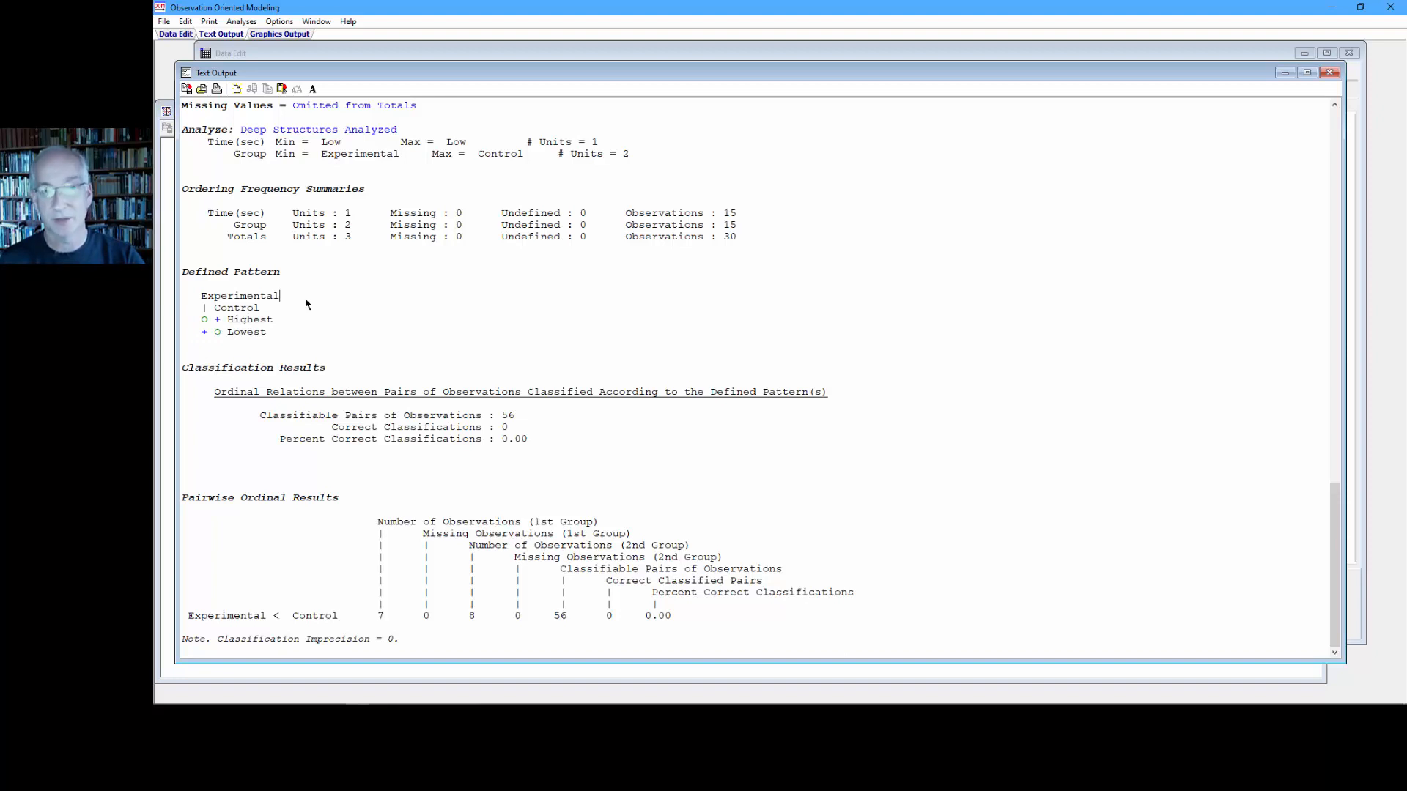
pyautogui.moveTo(315, 304)
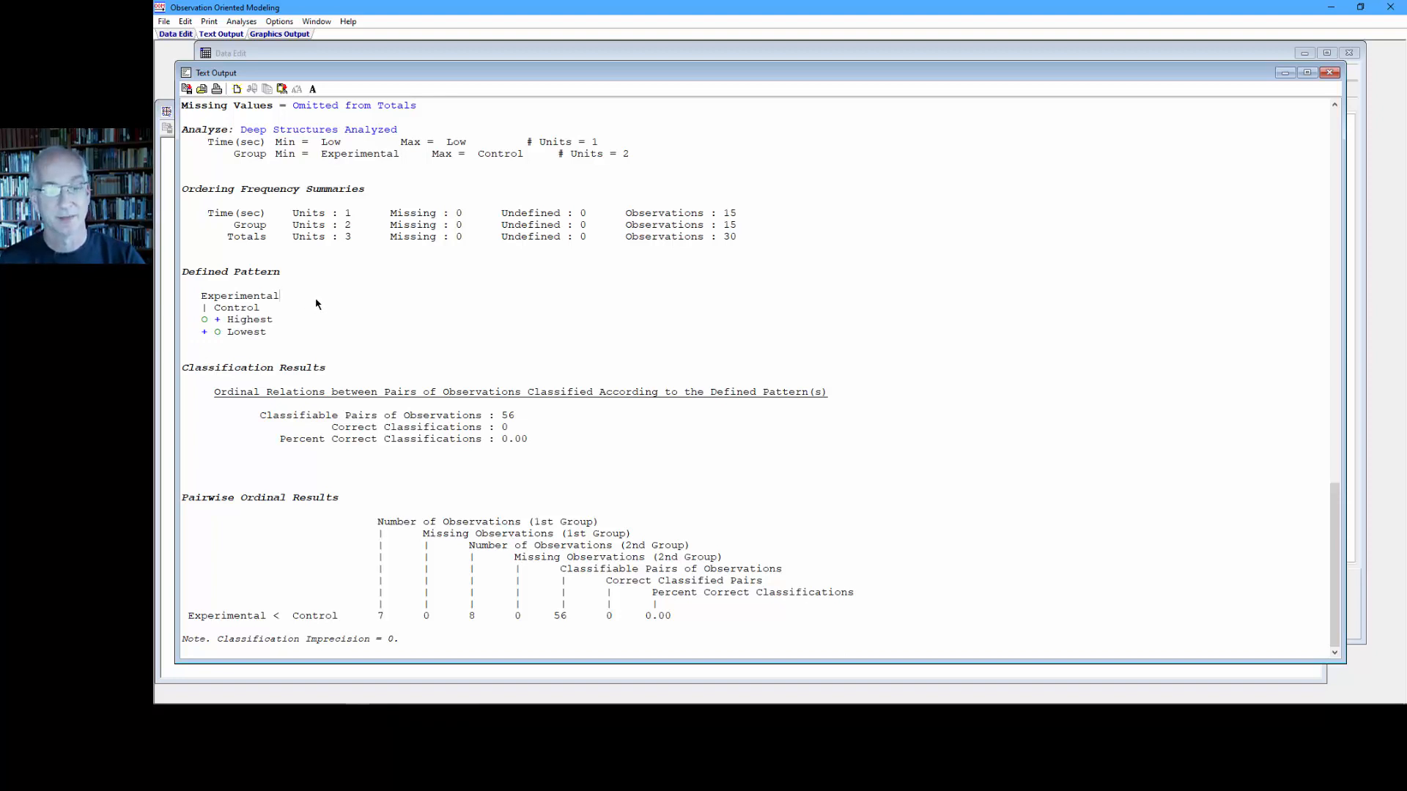
pyautogui.click(174, 34)
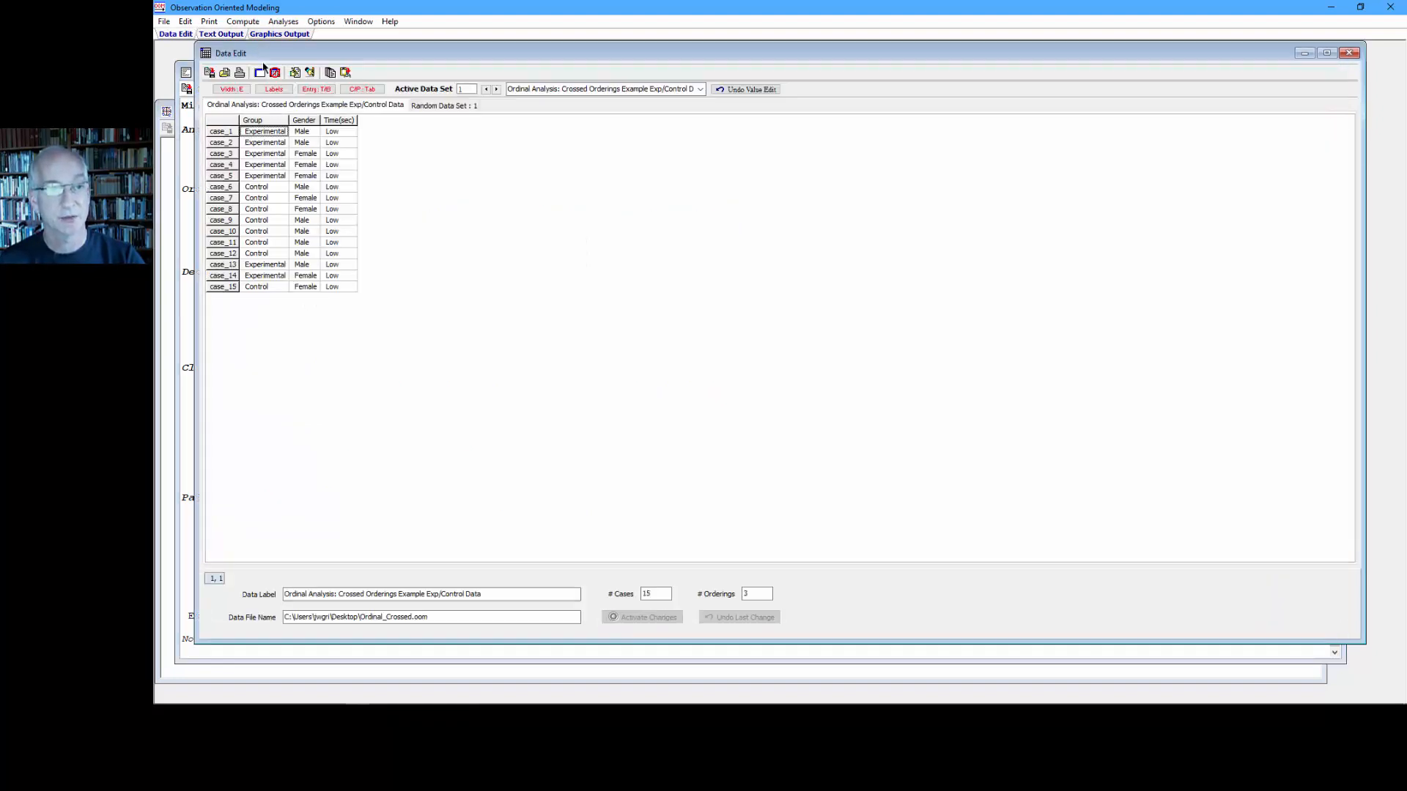
# - Rerun Crossed Orderings on Numbers, showing 49 of 56 pairs correct (87.50%) in Percent Correct Classifications
pyautogui.click(273, 90)
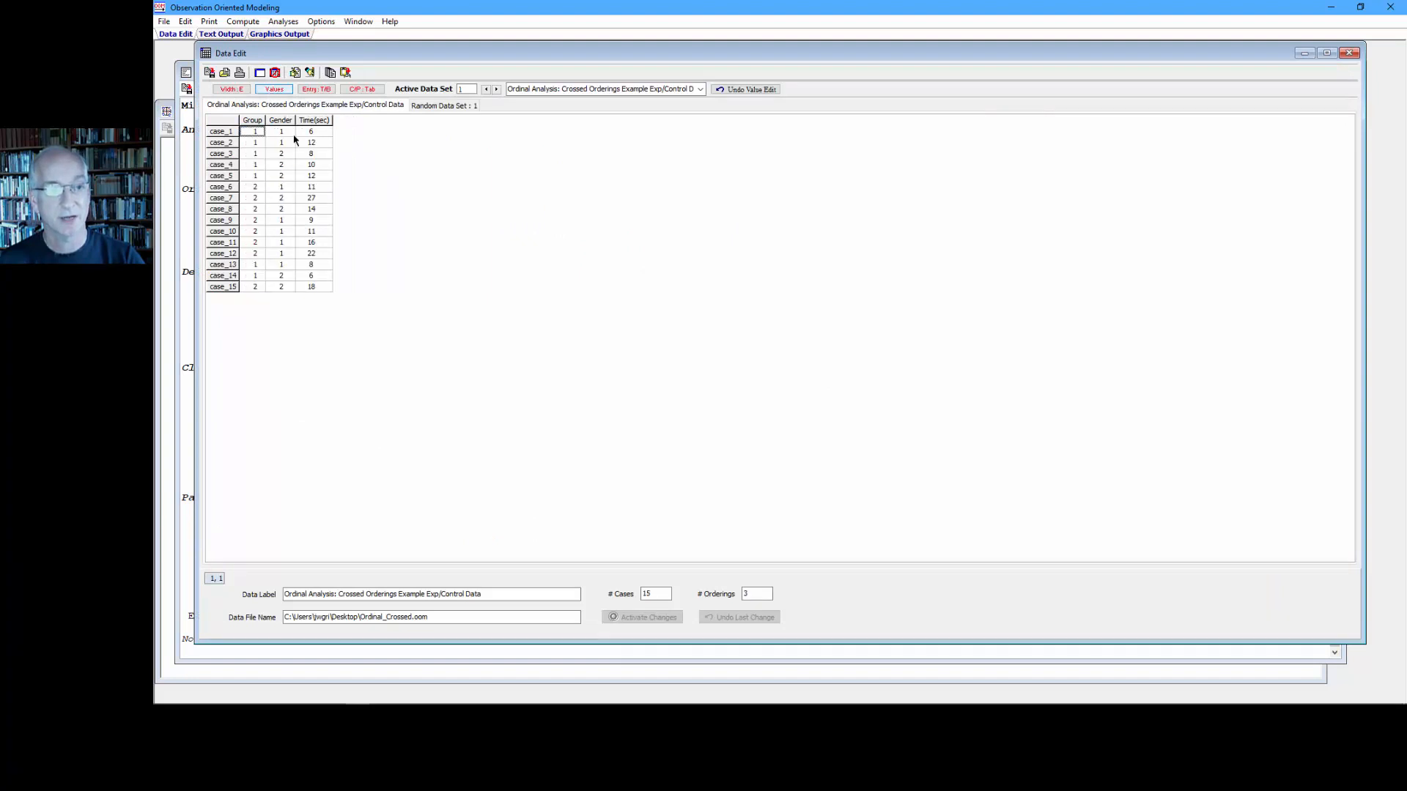
pyautogui.click(282, 20)
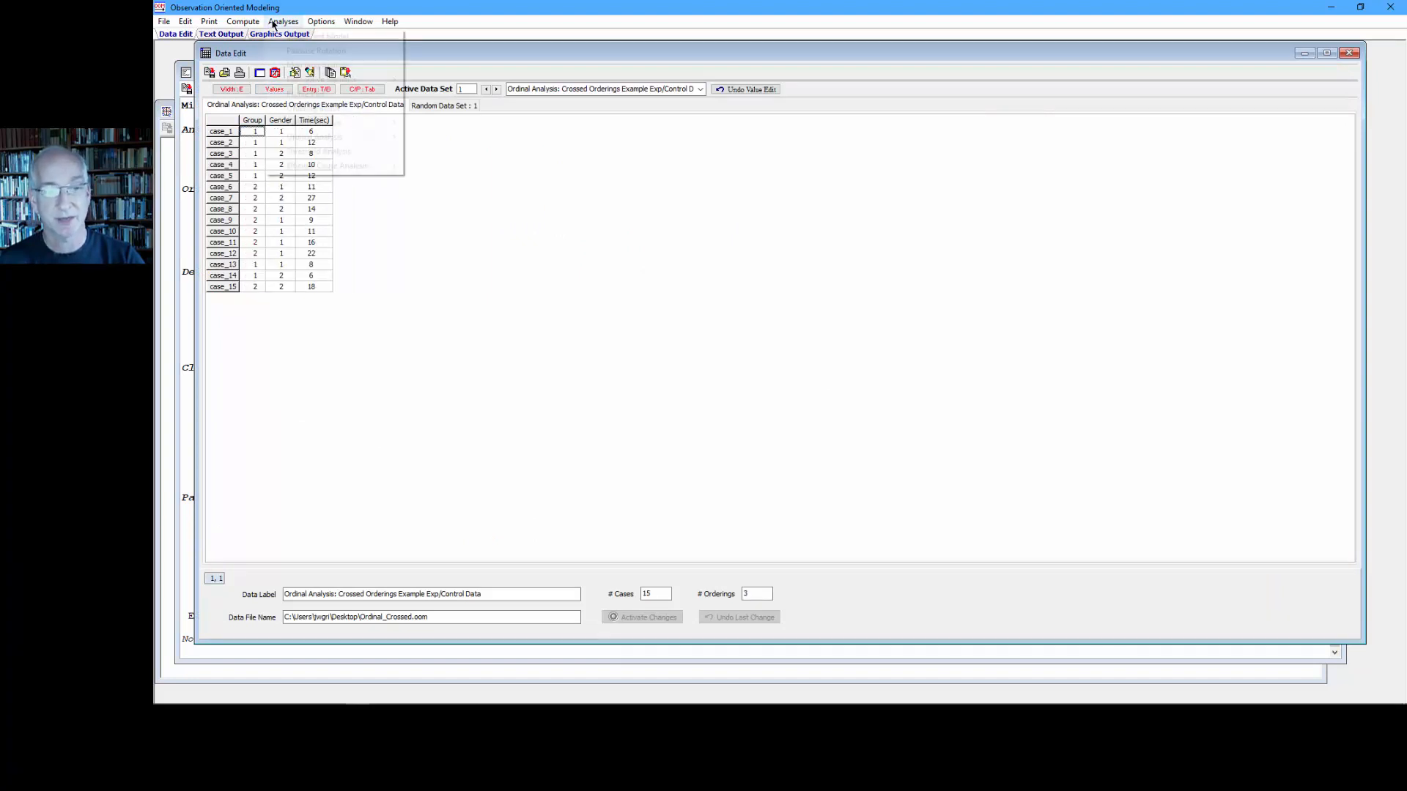
pyautogui.click(283, 21)
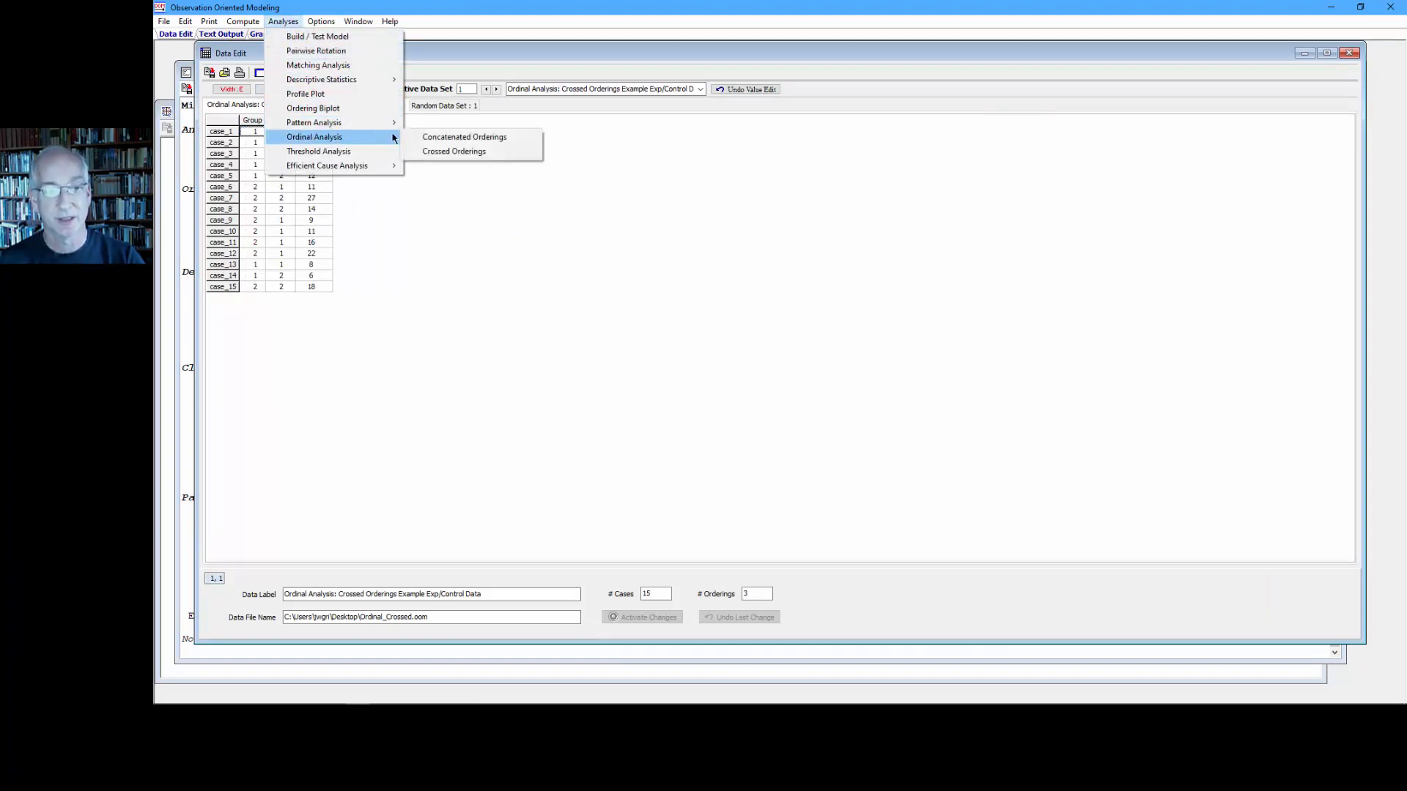
pyautogui.click(455, 151)
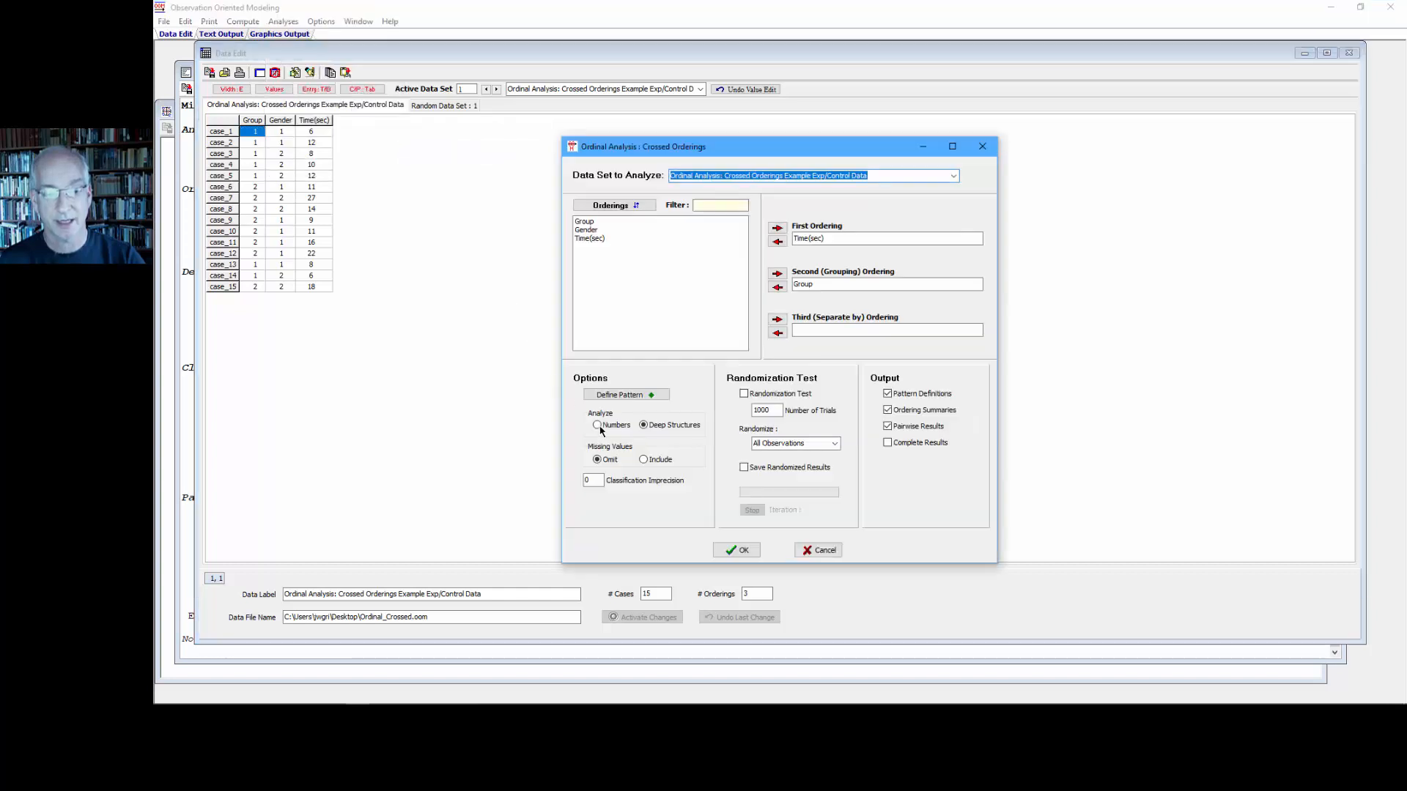
pyautogui.click(598, 424)
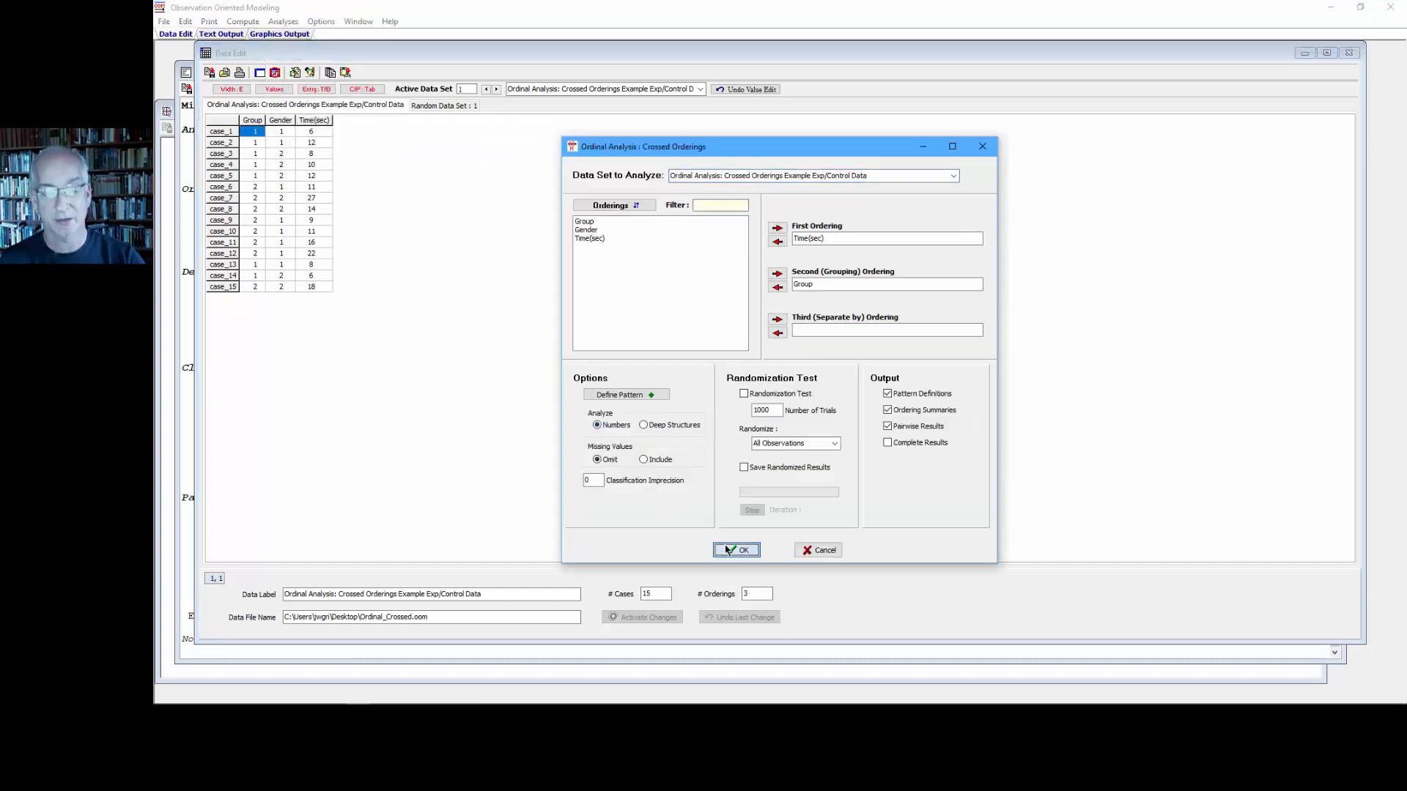
pyautogui.click(736, 550)
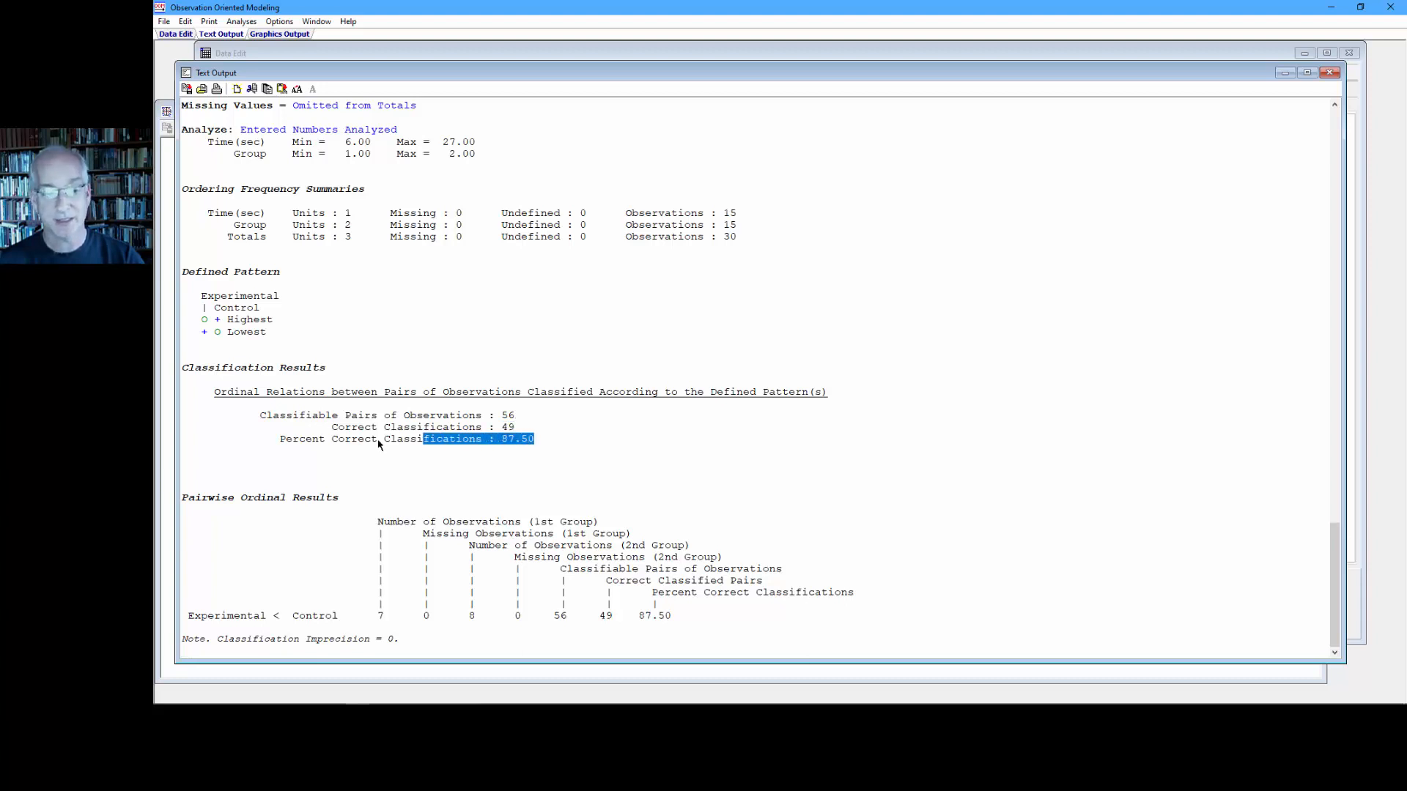
pyautogui.moveTo(426, 438); pyautogui.dragTo(274, 438)
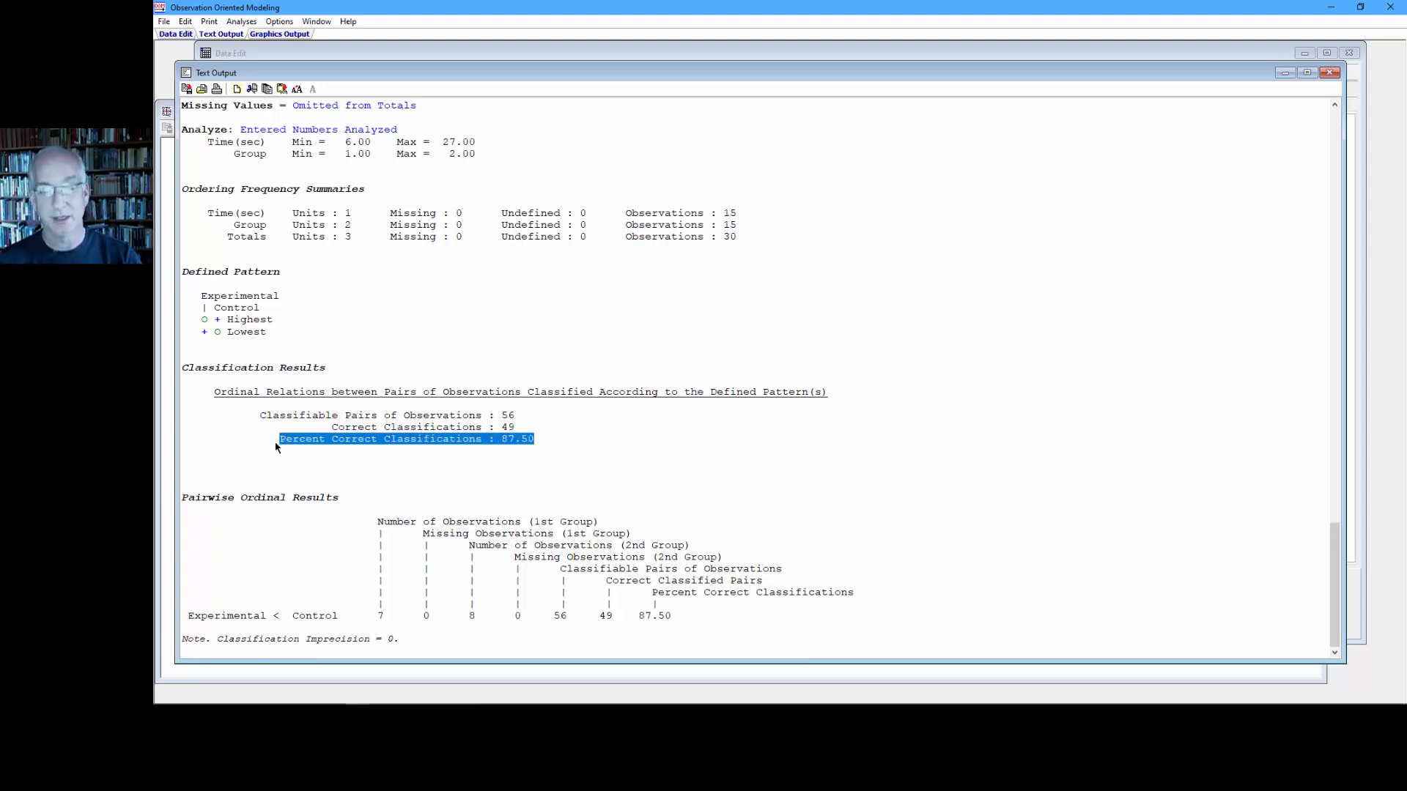